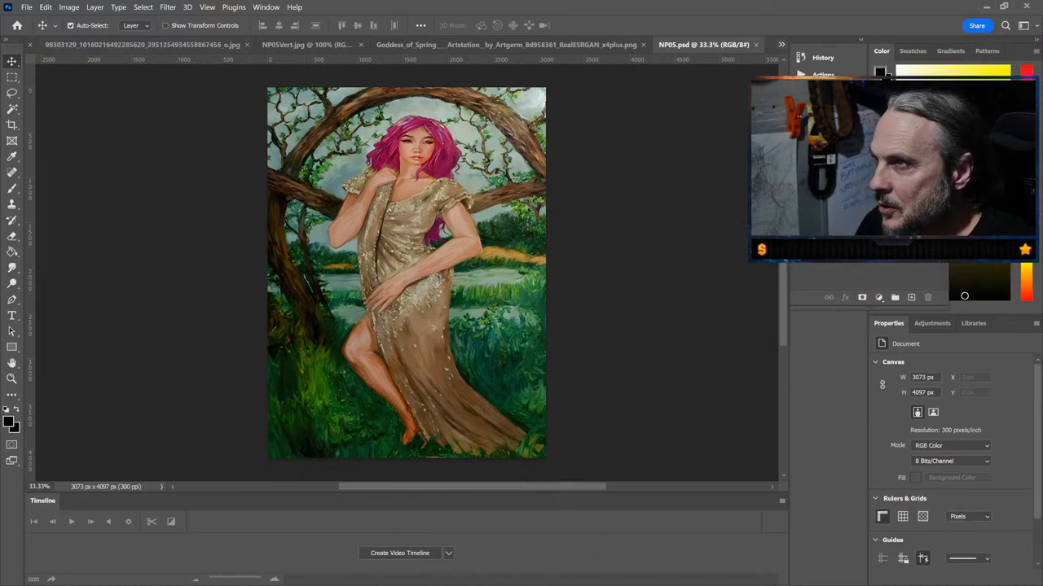
Switch from NP05.psd to the original 98303129 painting photo document
left_click(110, 44)
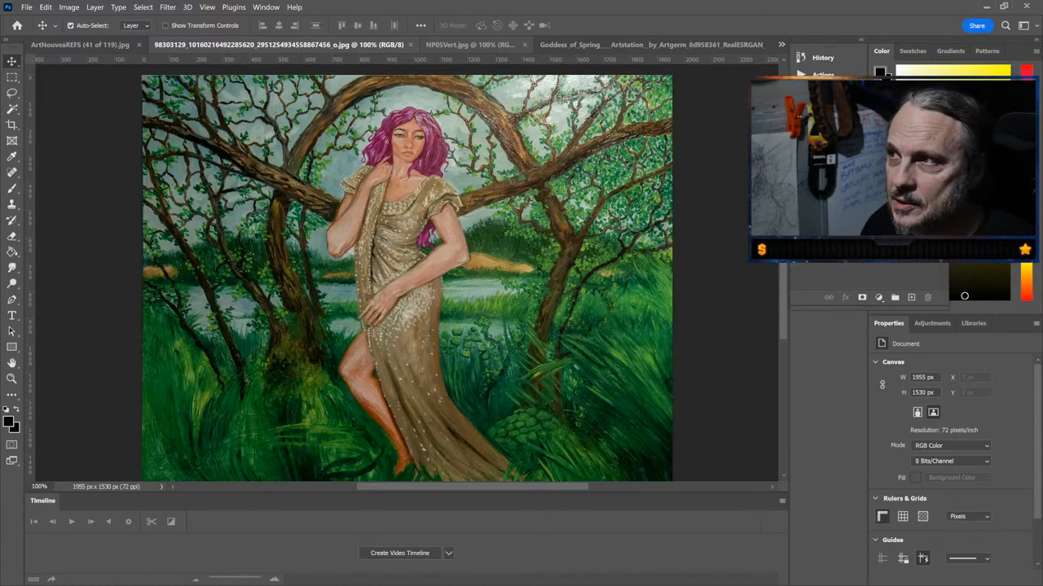
left_click(466, 45)
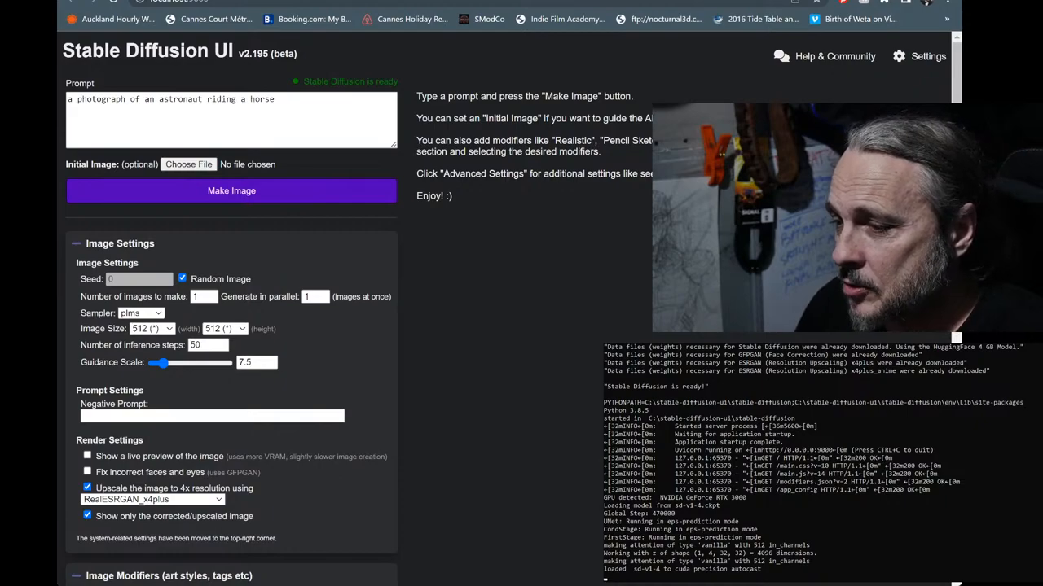
mouse_move(342, 371)
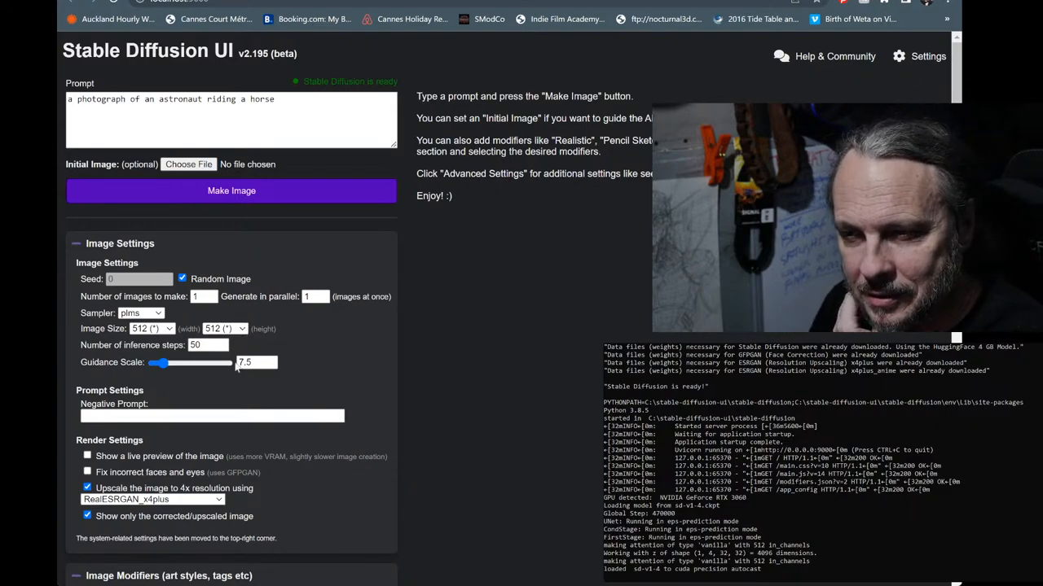
Set image size to 768 by 1024 and load NP05Vert.jpg as the initial image
left_click(224, 328)
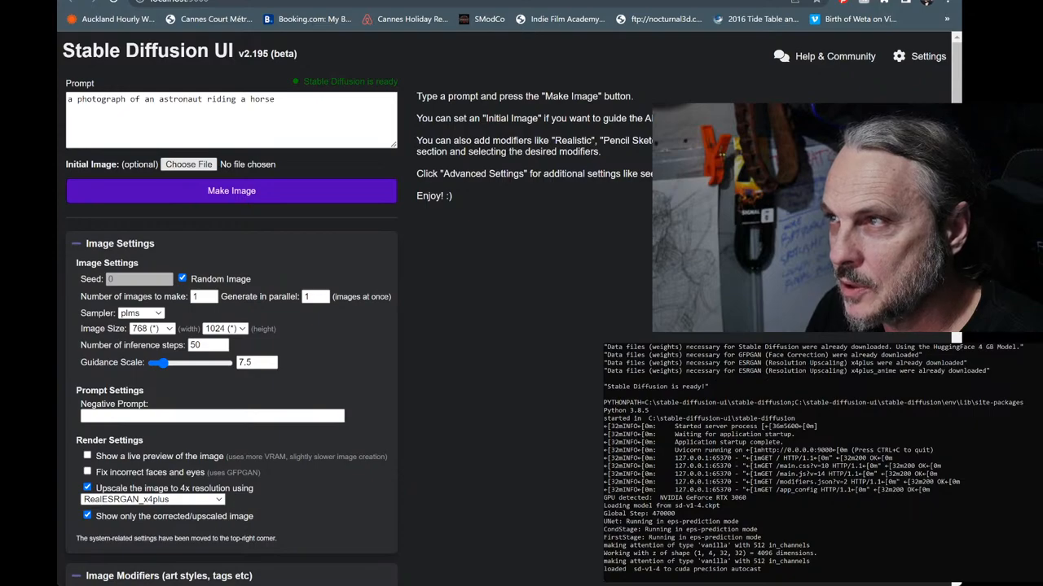
left_click(188, 163)
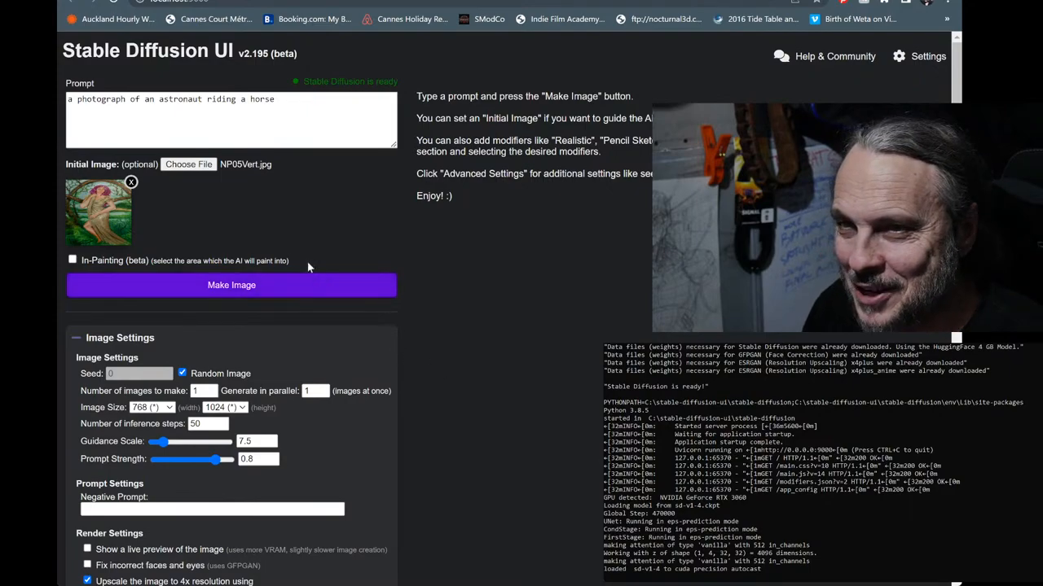
Overwrite the astronaut prompt with the text "Goddess of Spring"
left_click(284, 98)
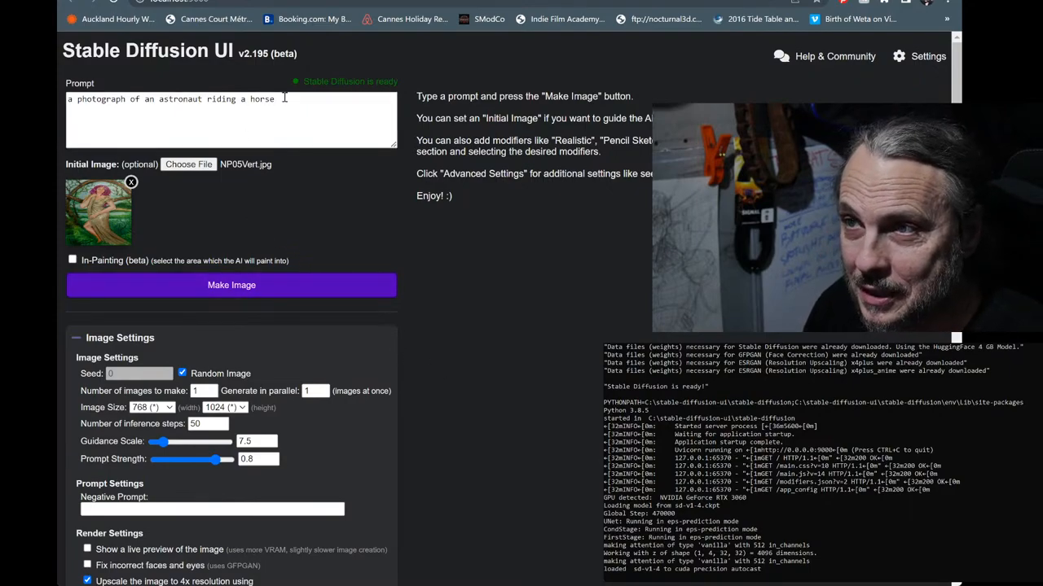
triple_click(171, 99)
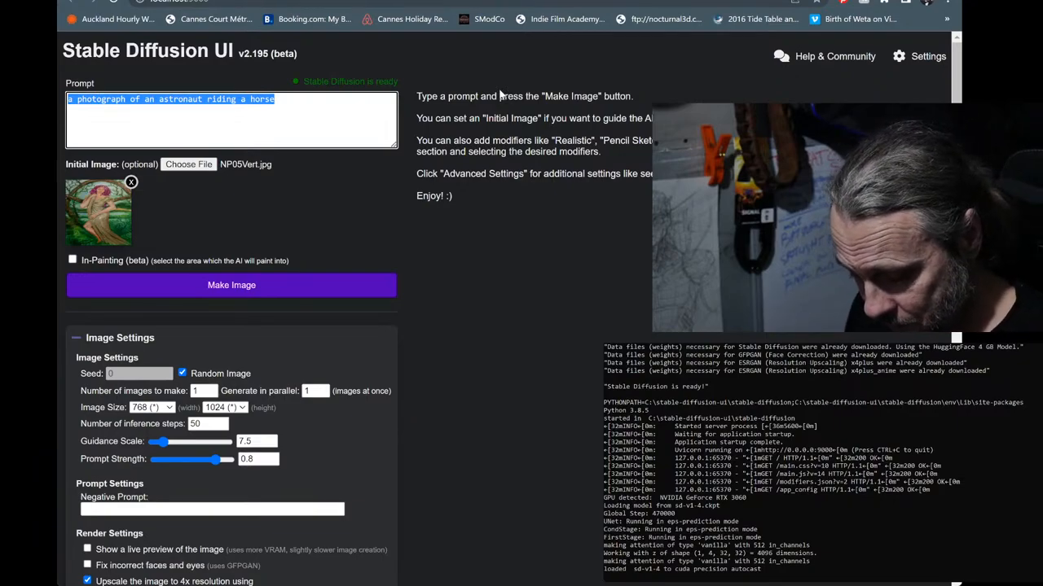
type("Goddess of Spr")
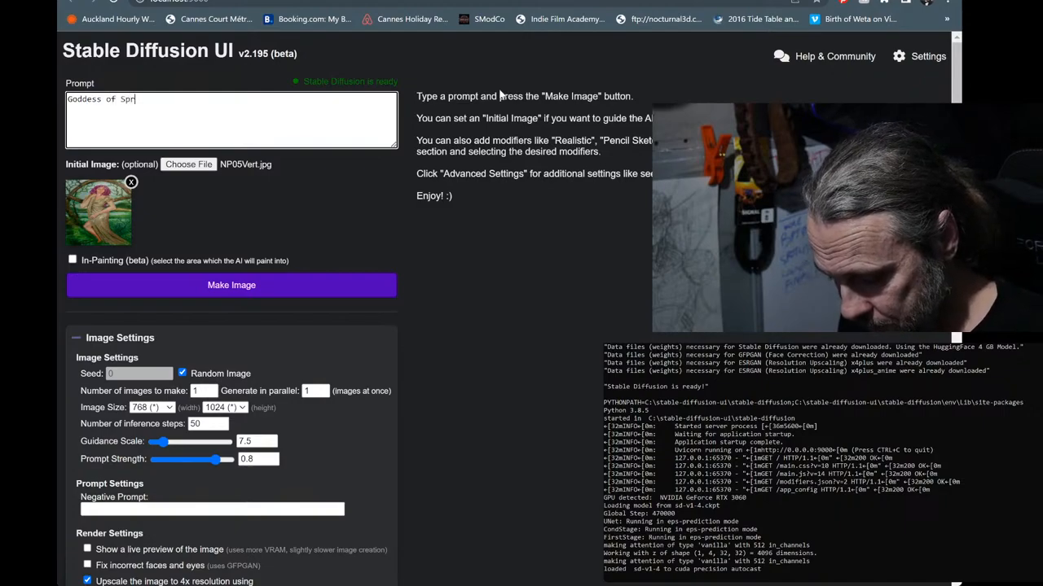
type("ing")
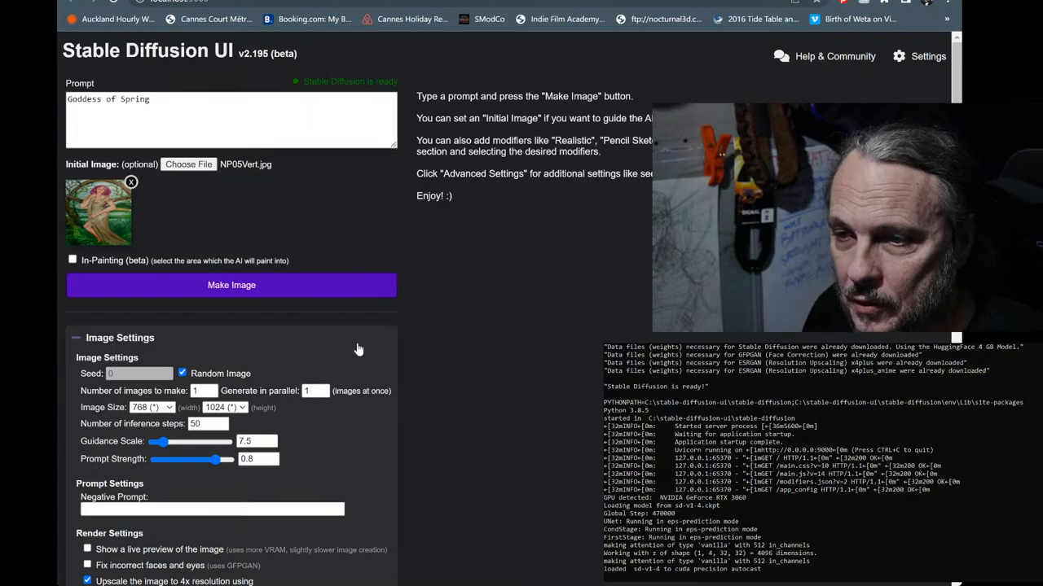
Add Art Nouveau visual style and the Artstation and Artgerm artist modifiers
scroll("down", 3)
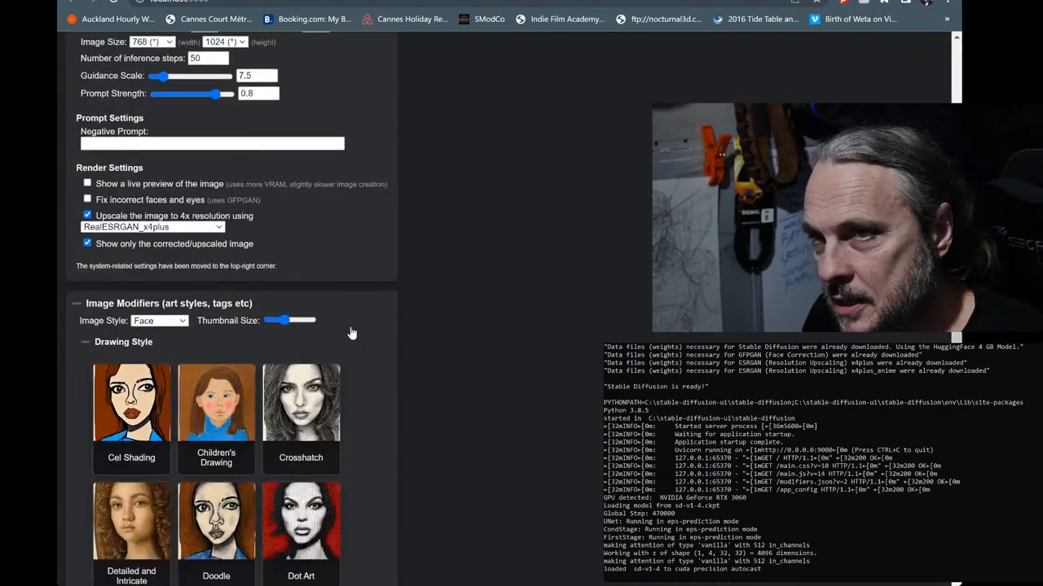
scroll("down", 3)
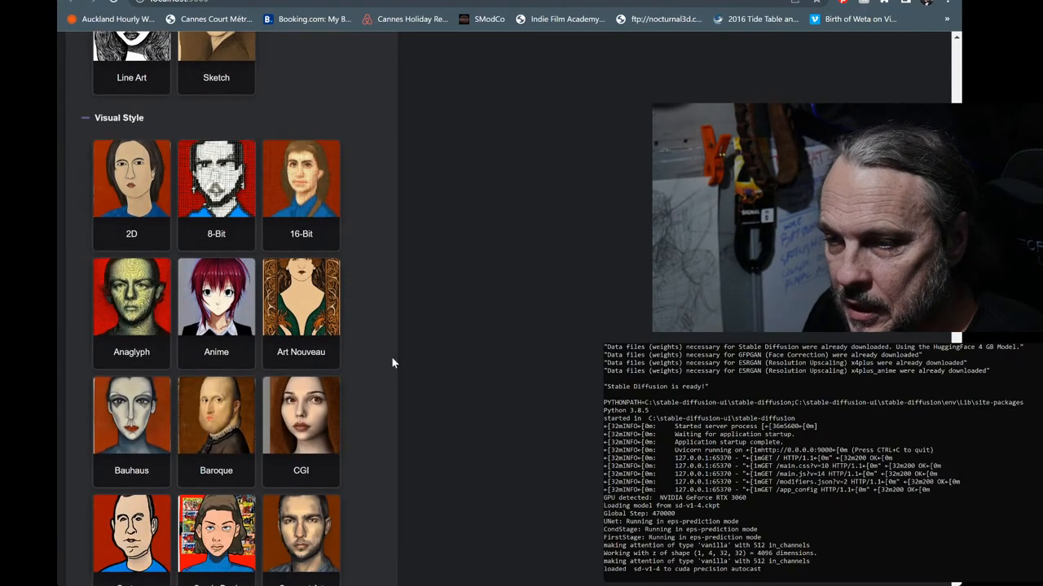
left_click(301, 306)
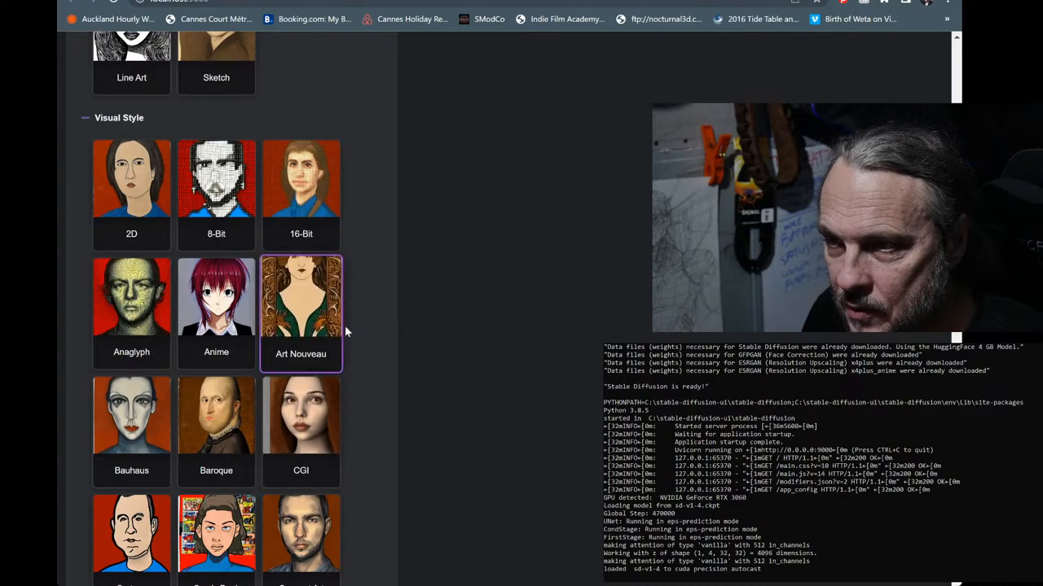
scroll("down", 3)
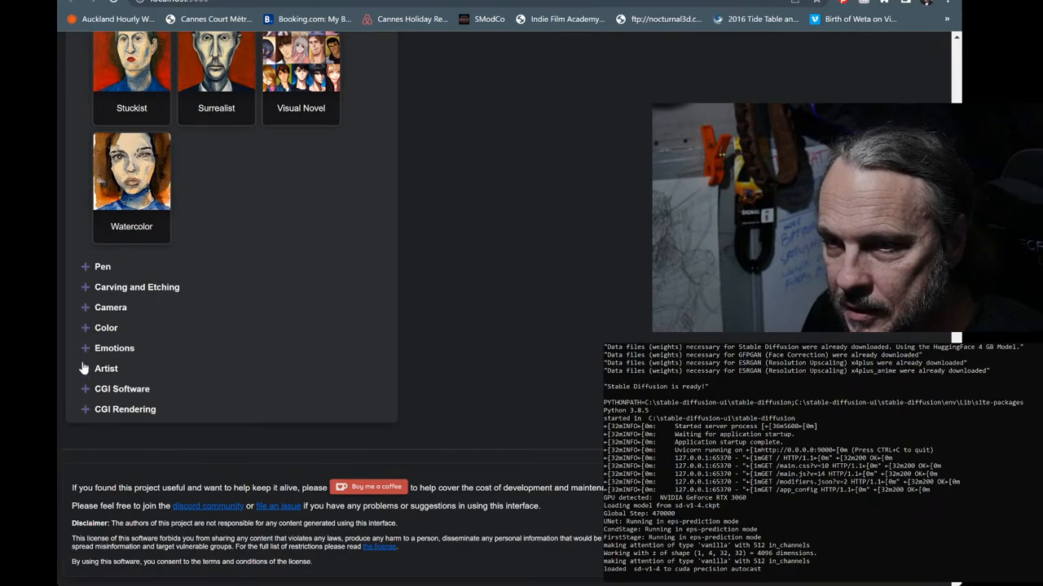
left_click(106, 368)
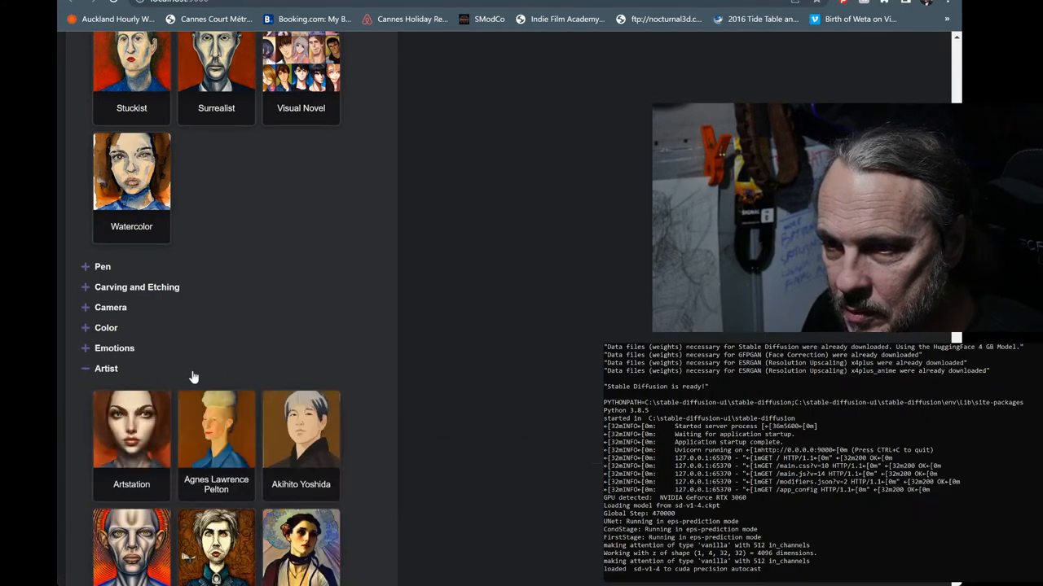
scroll("down", 3)
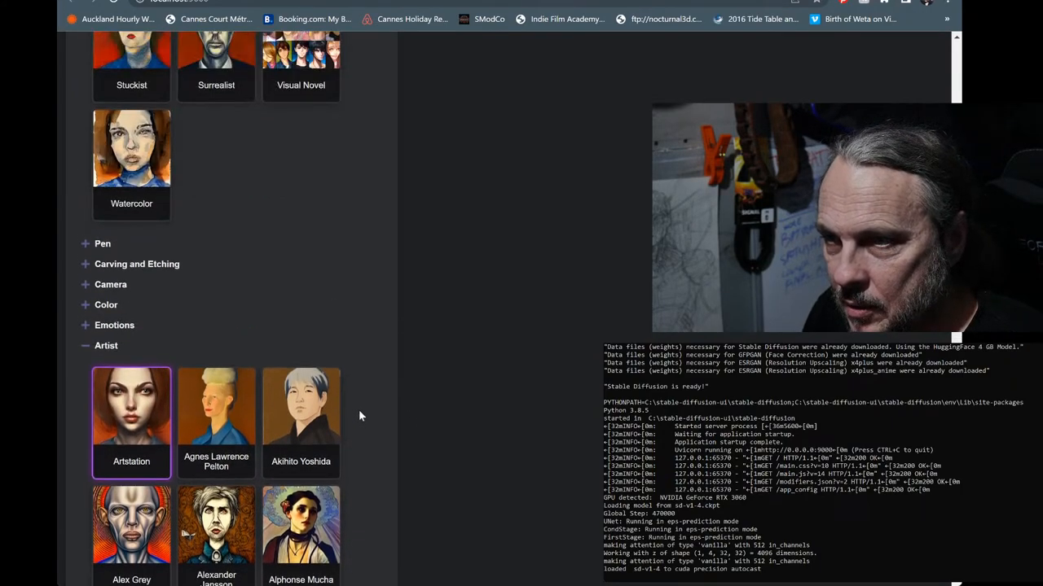
scroll("down", 3)
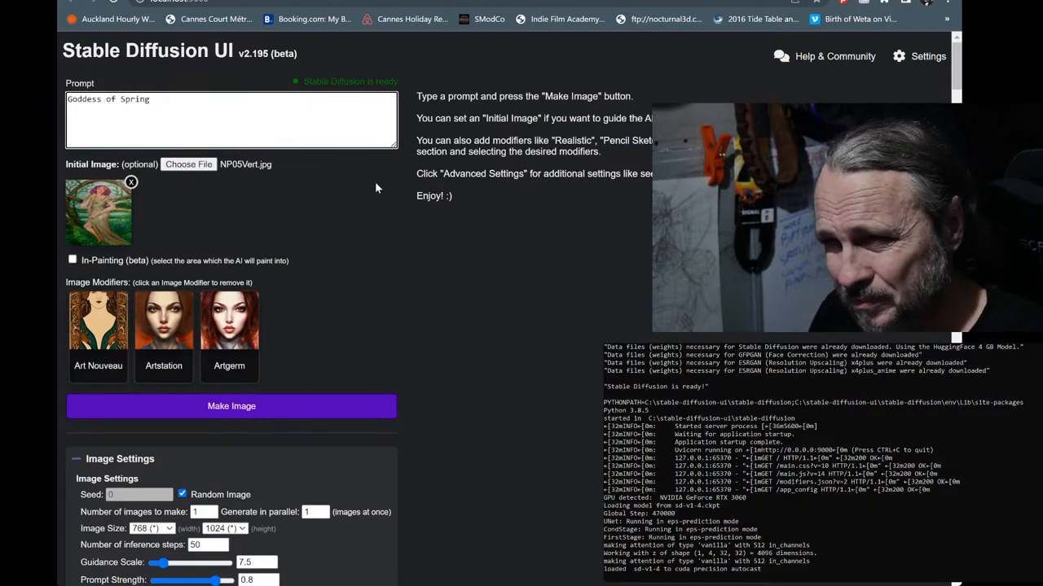
Generate 2 images at once and lower the prompt strength to about 0.25
scroll("down", 3)
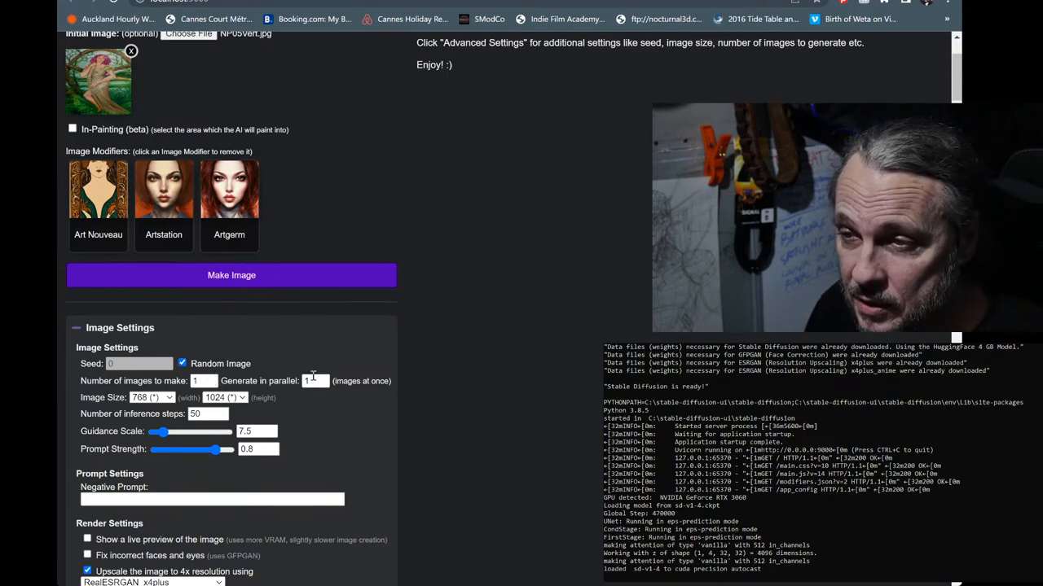
left_click(316, 380)
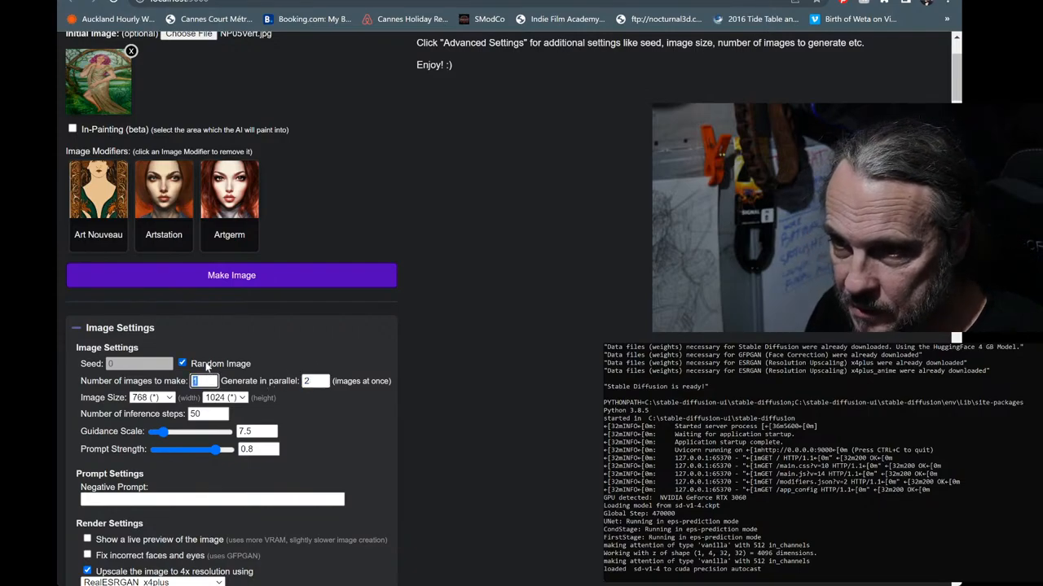
type("2")
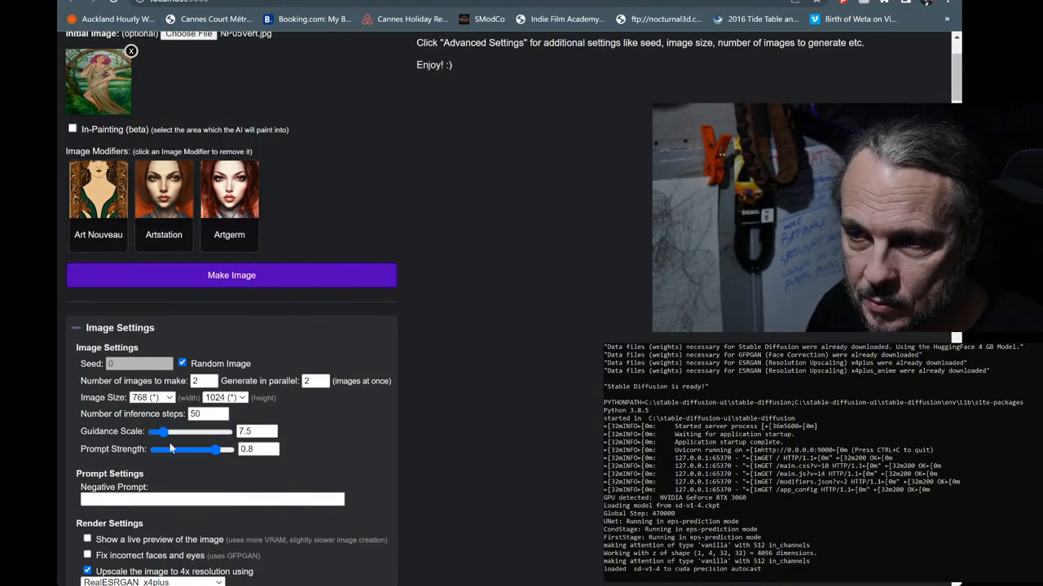
left_click_drag(215, 450, 161, 449)
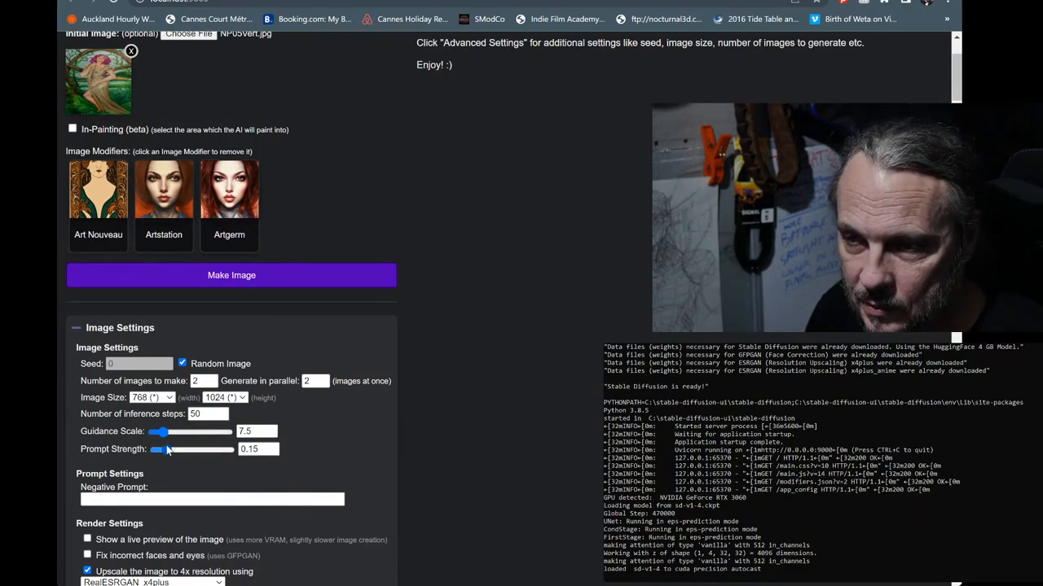
left_click_drag(160, 449, 165, 449)
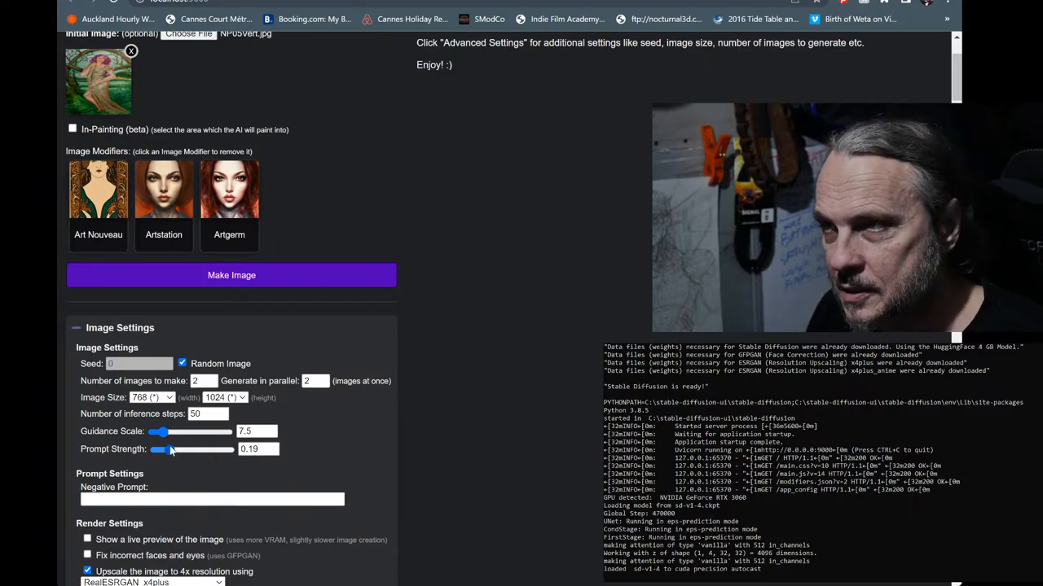
left_click_drag(164, 450, 160, 449)
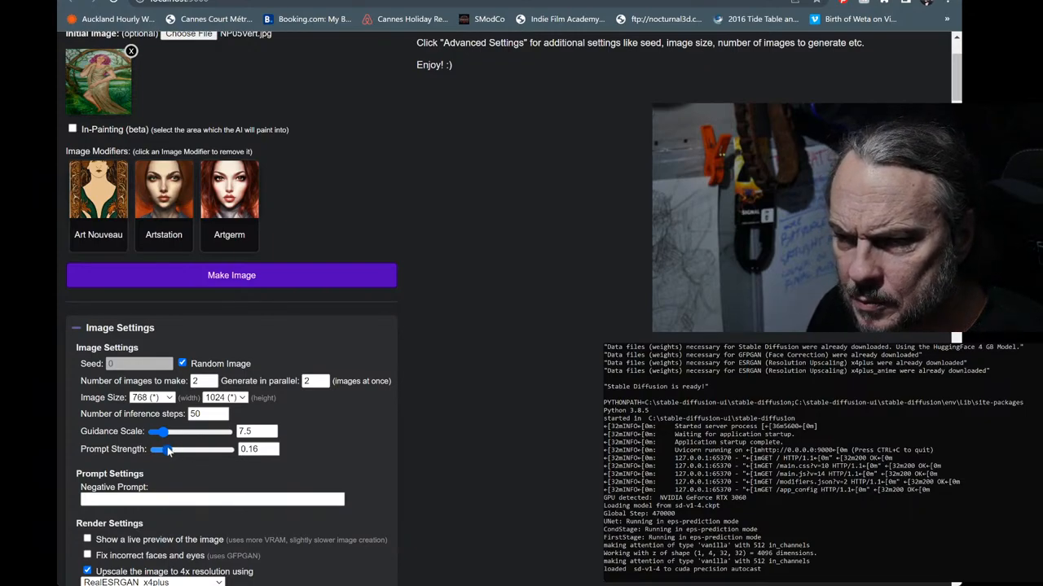
left_click_drag(161, 449, 174, 449)
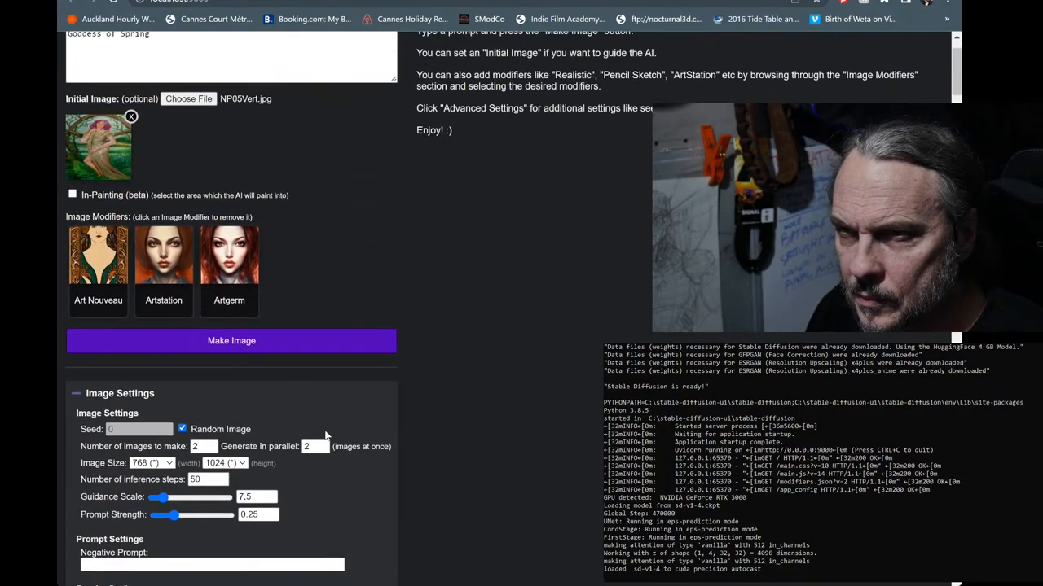
mouse_move(222, 168)
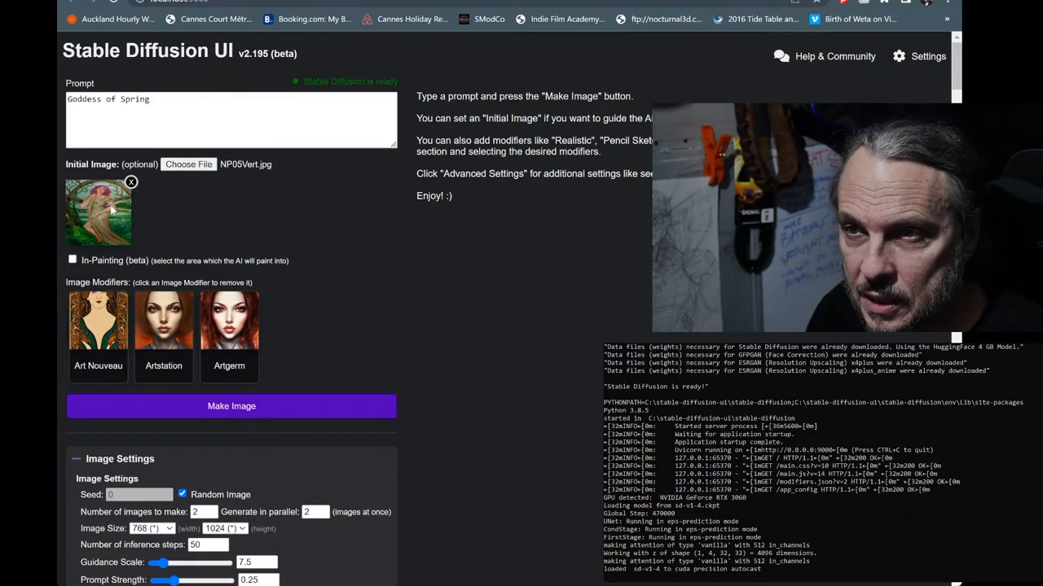
Disable 4x RealESRGAN_x4plus upscaling in Render Settings
scroll("down", 3)
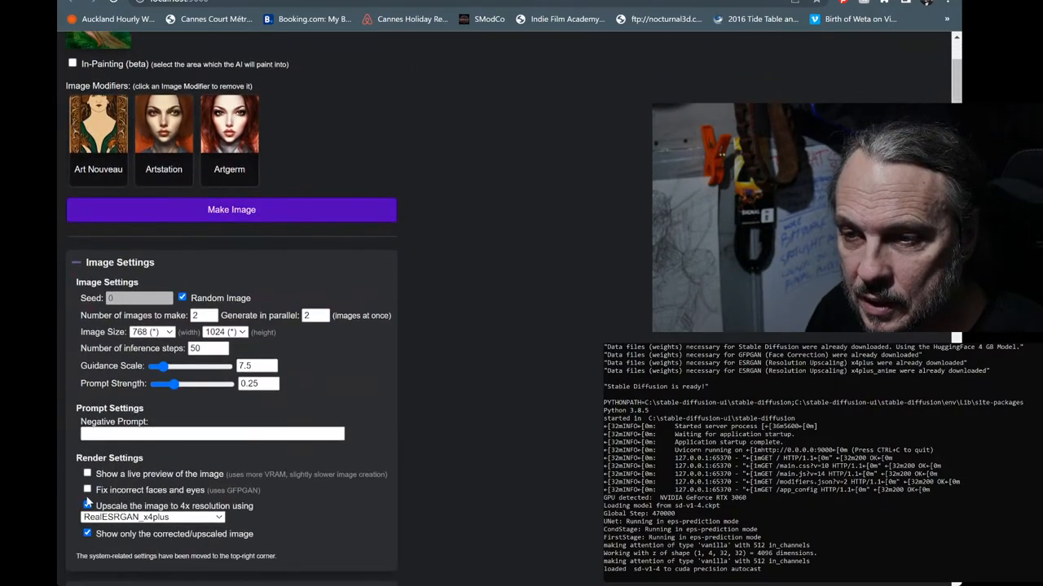
left_click(88, 505)
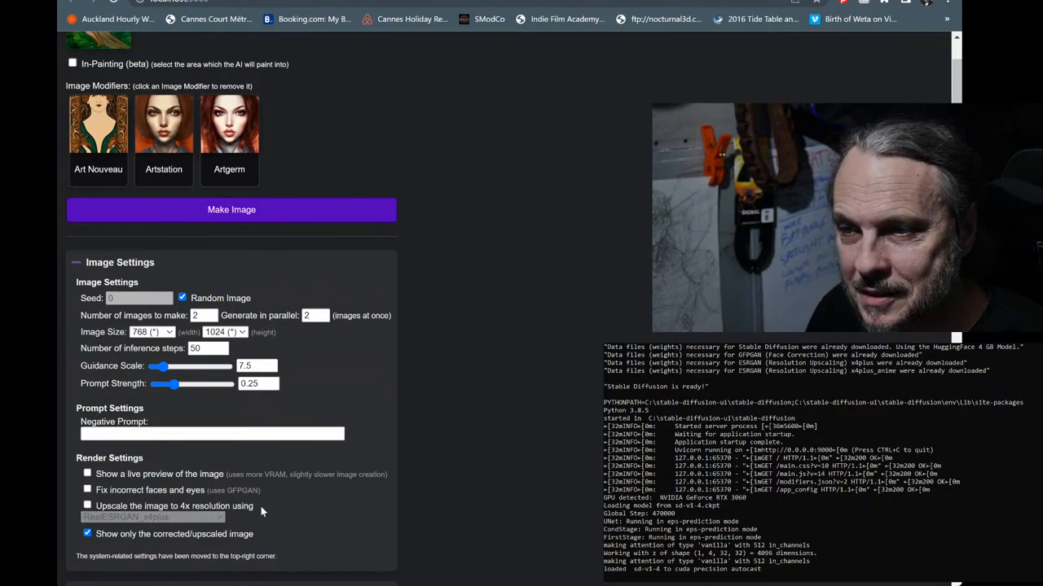
scroll("down", 3)
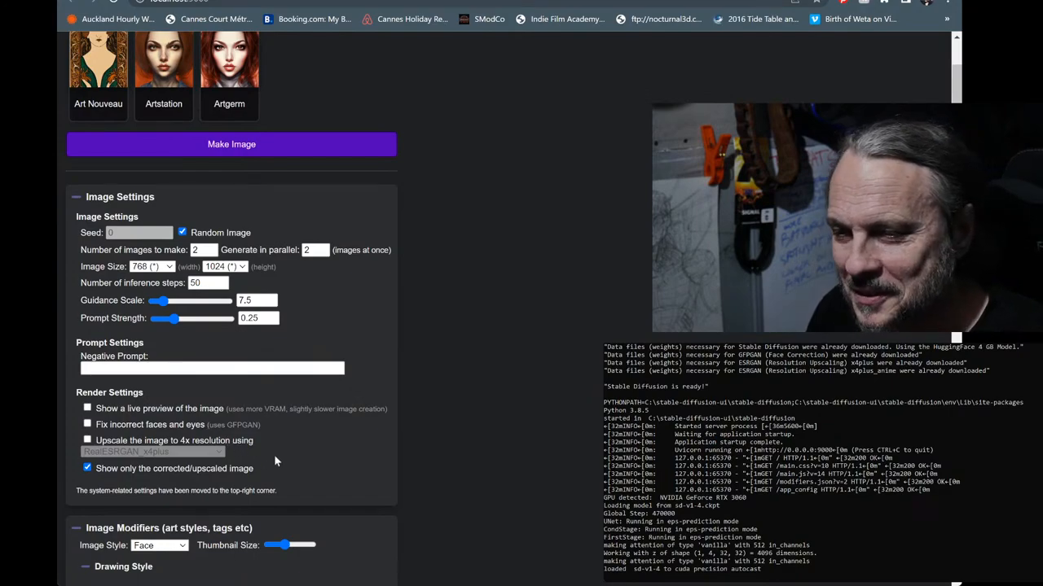
scroll("down", 3)
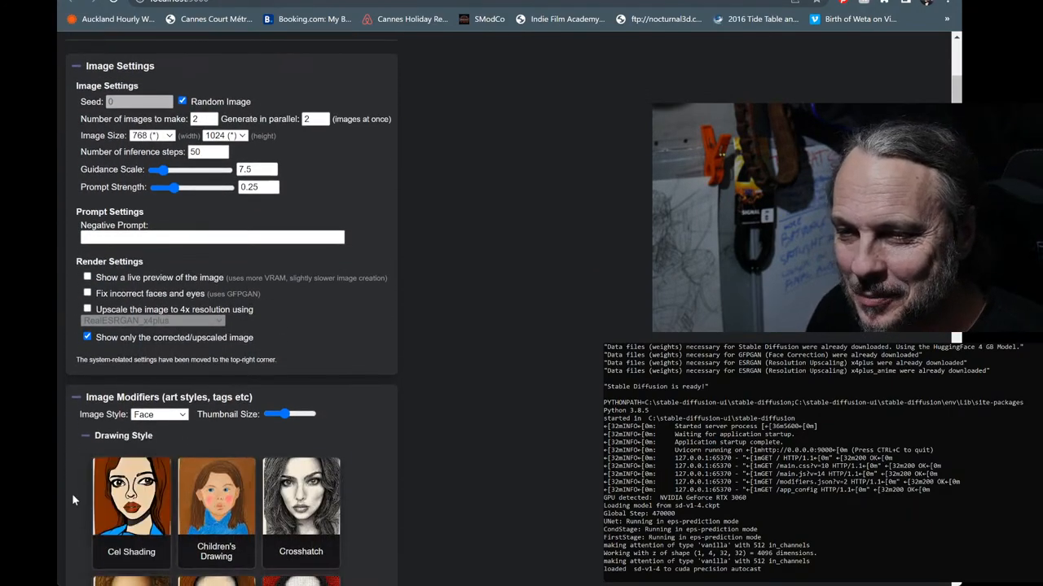
scroll("down", 3)
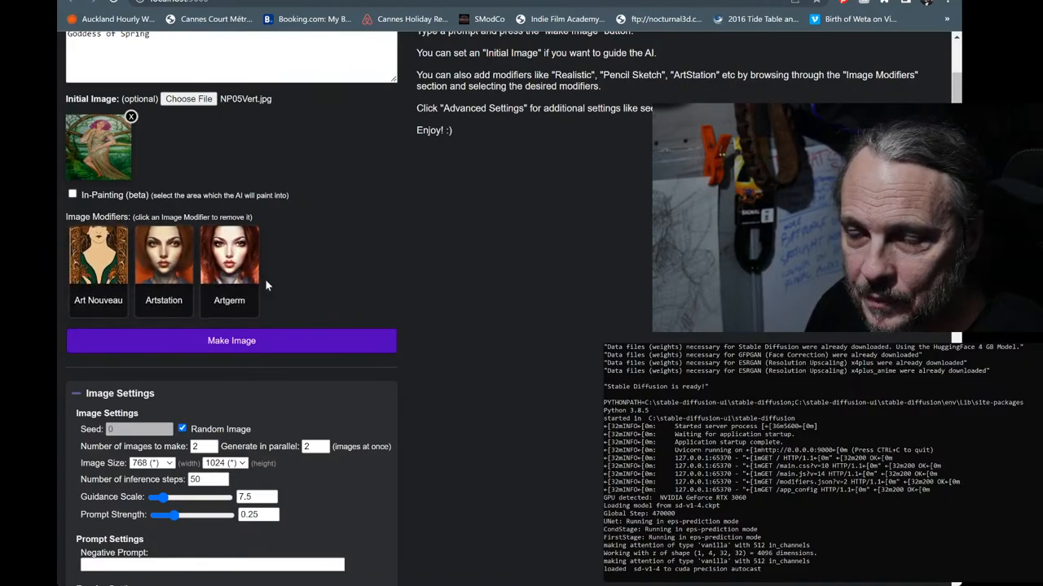
scroll("down", 3)
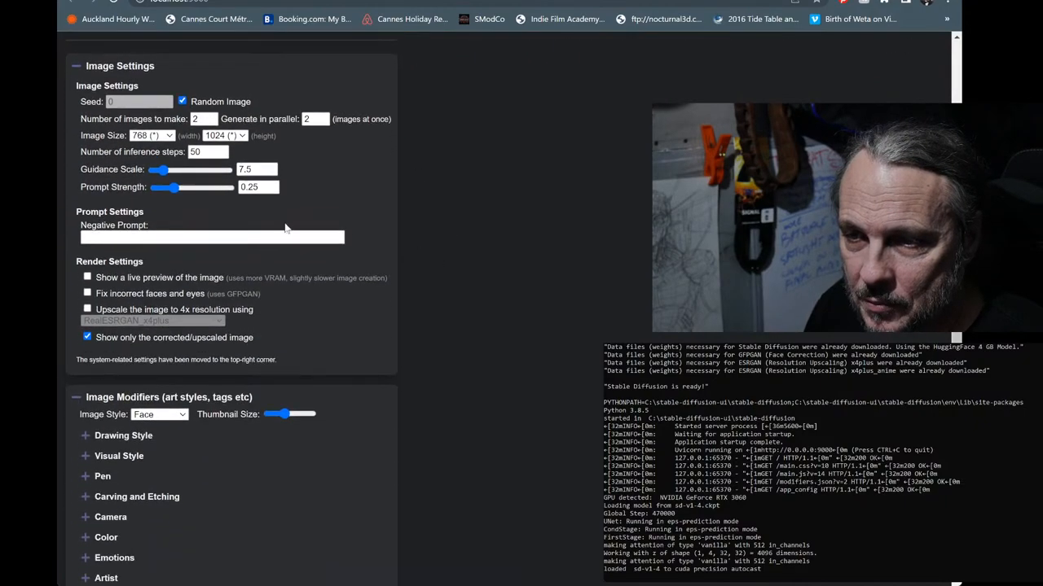
scroll("down", 3)
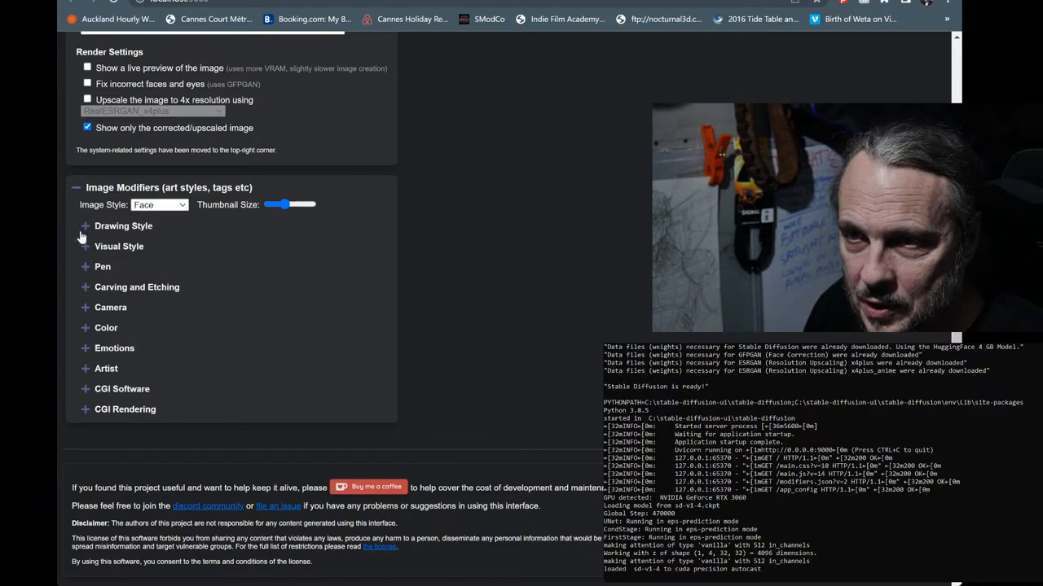
left_click(85, 226)
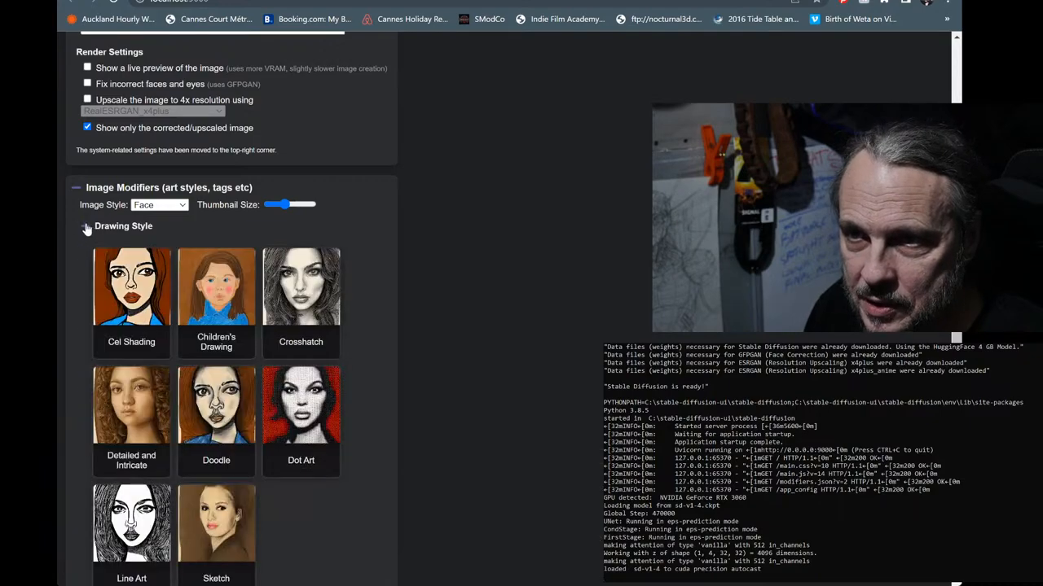
mouse_move(267, 483)
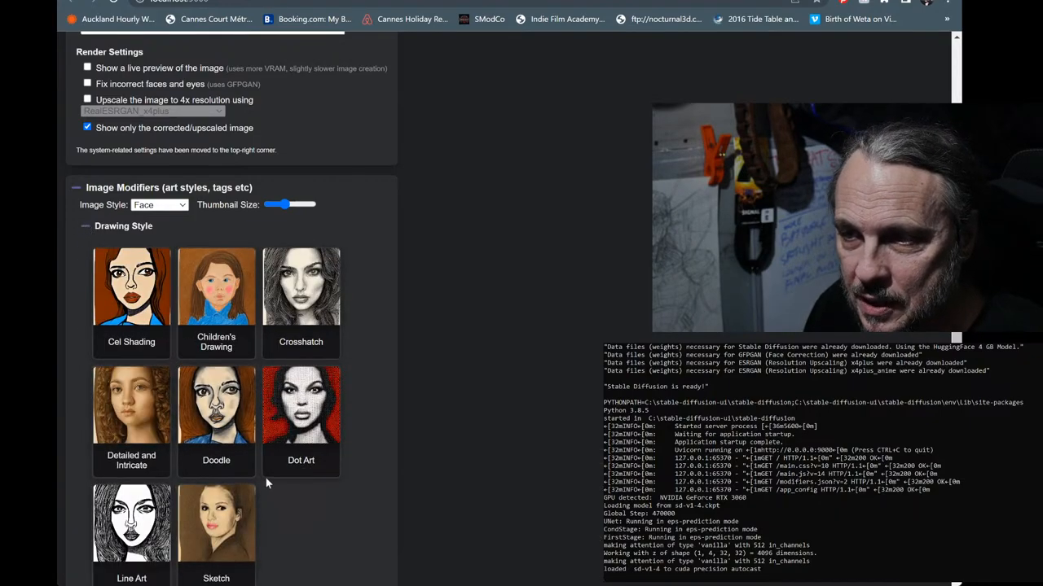
left_click(123, 226)
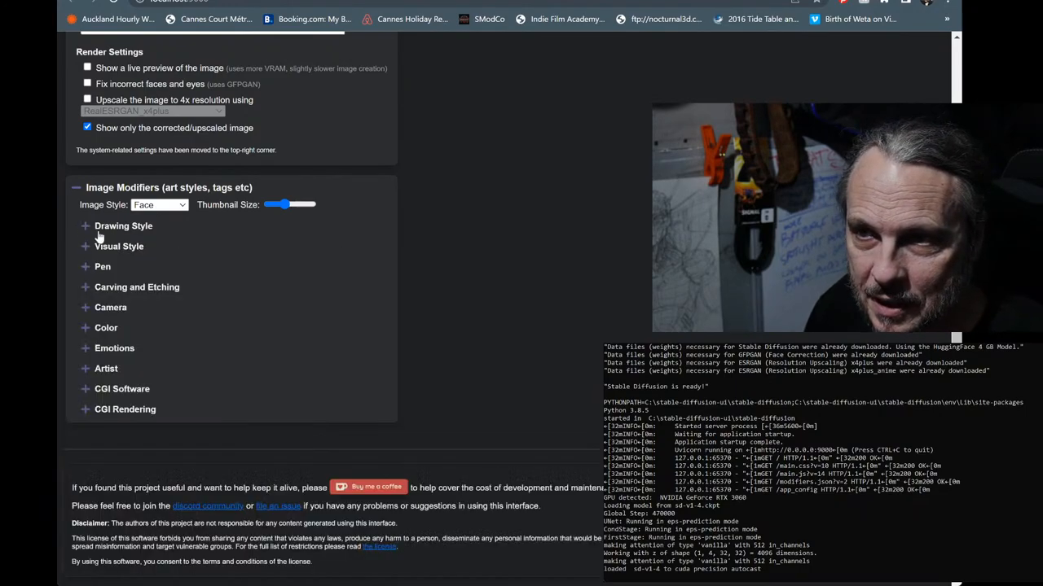
mouse_move(285, 402)
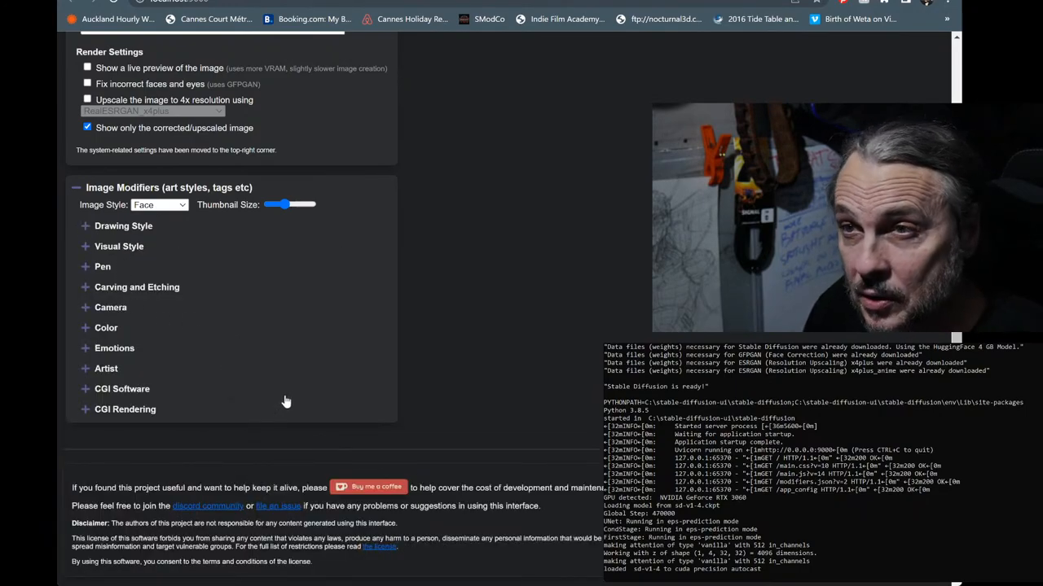
scroll("up", 3)
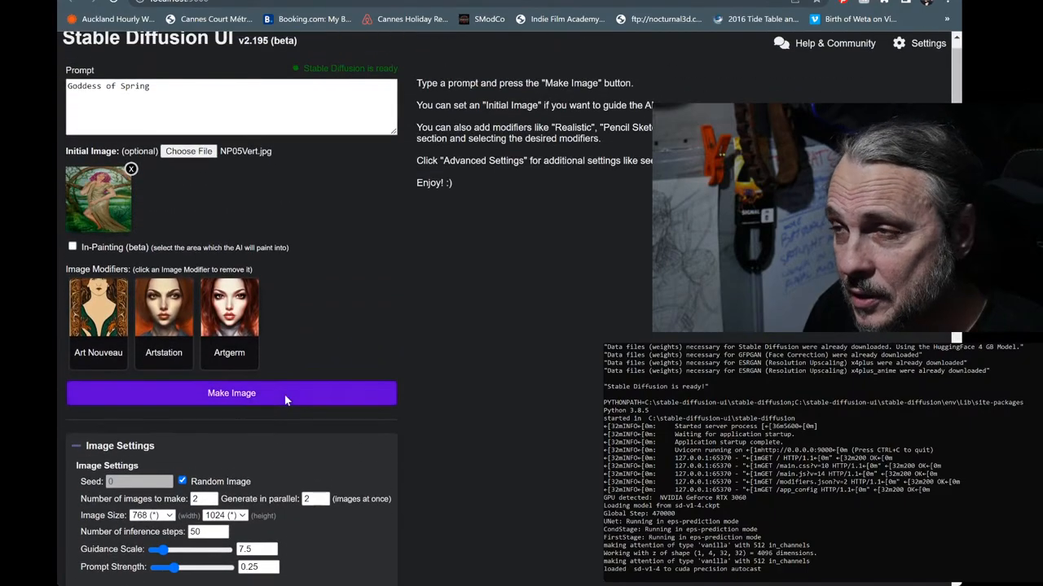
scroll("down", 3)
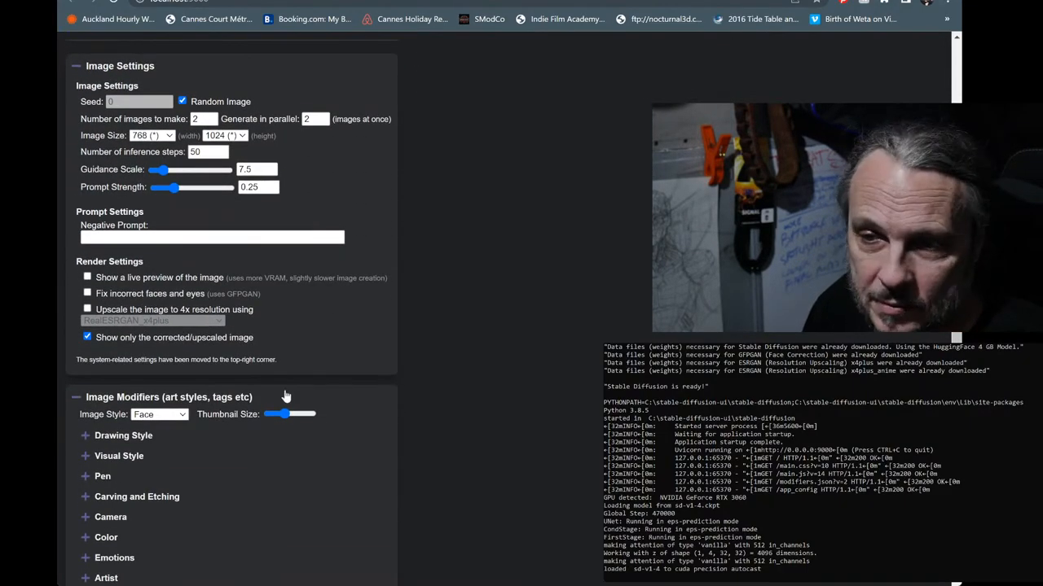
scroll("up", 3)
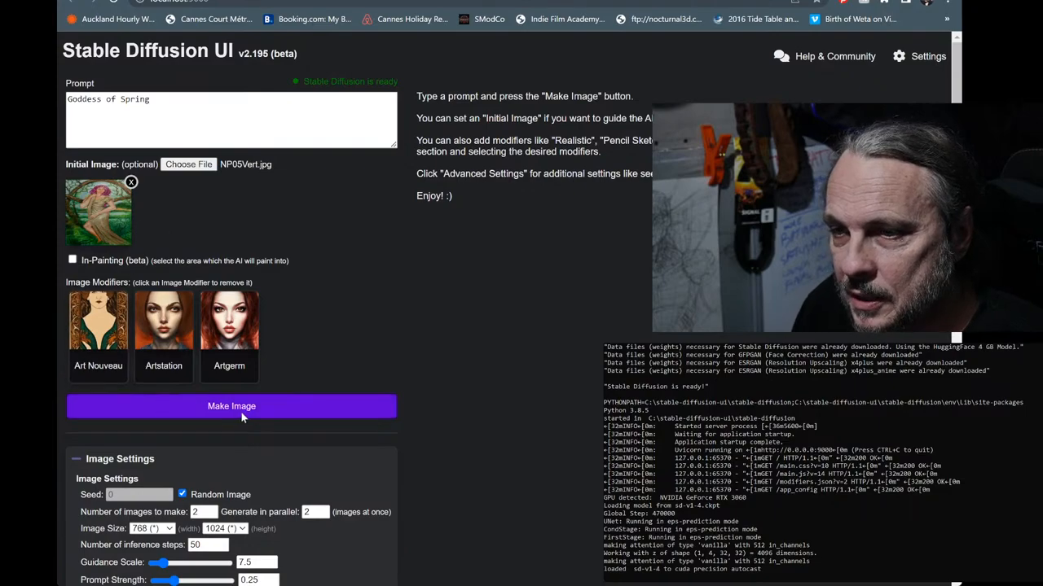
Set inference steps to 35 and guidance scale to 10 in Image Settings
scroll("down", 3)
type("35")
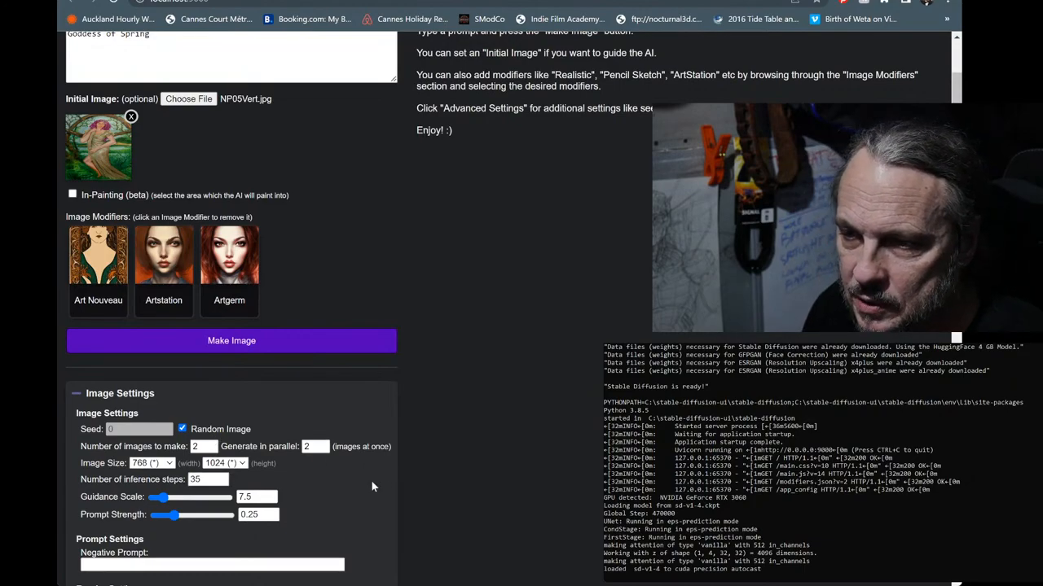
scroll("down", 3)
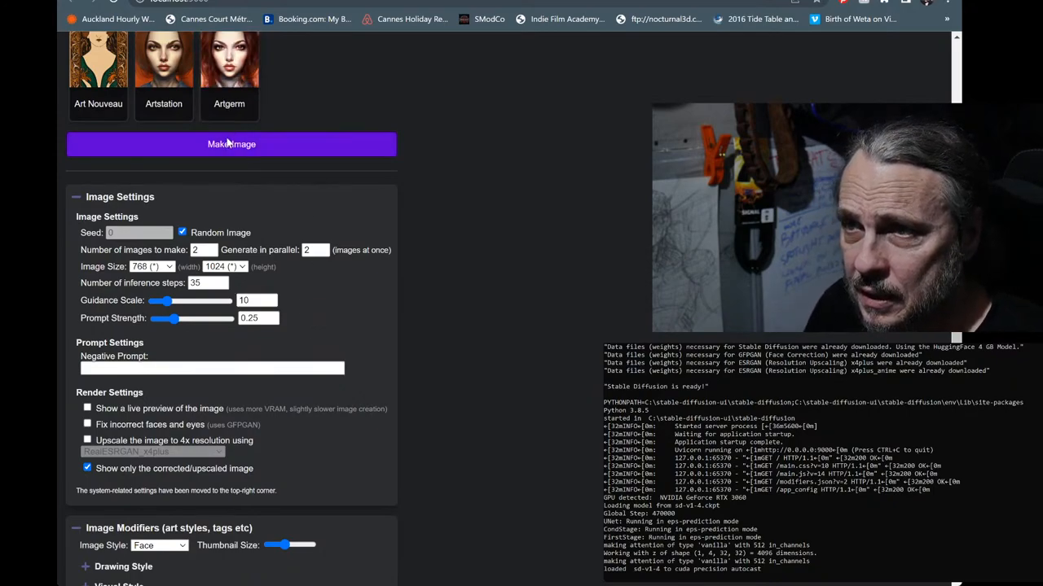
Render two Goddess of Spring images with Make Image and review the results
left_click(231, 144)
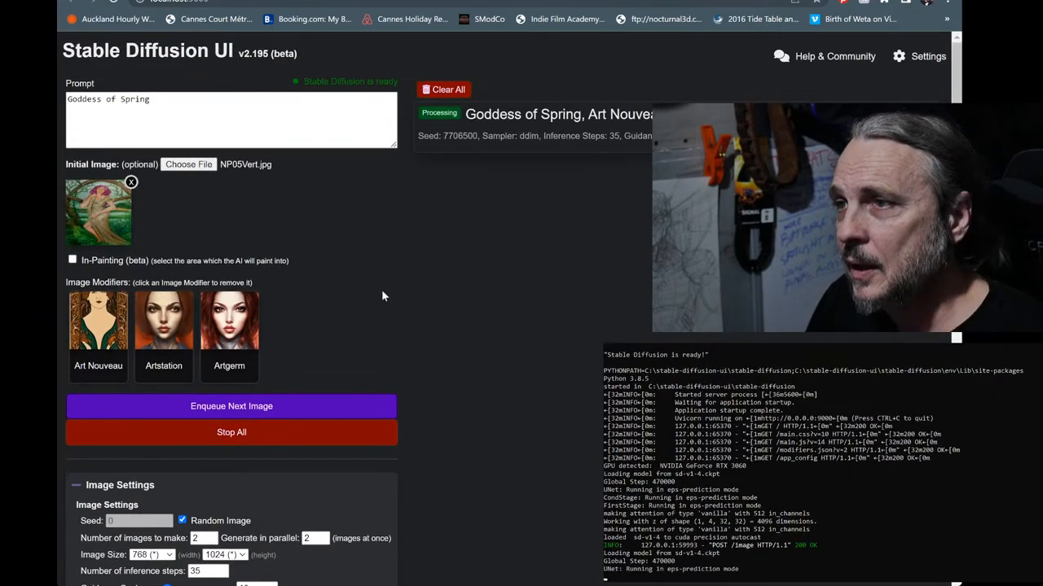
mouse_move(560, 238)
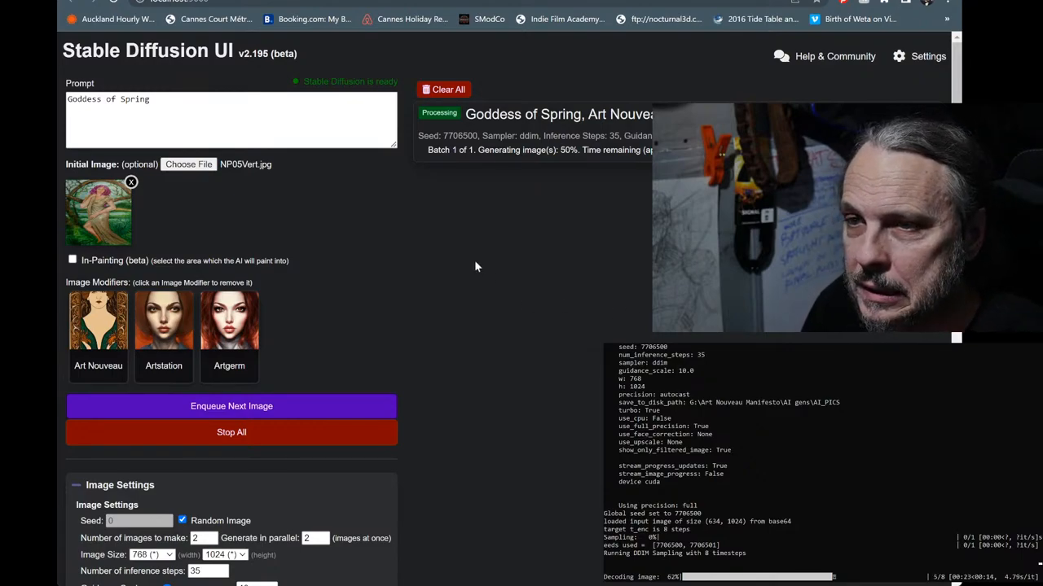
scroll("down", 3)
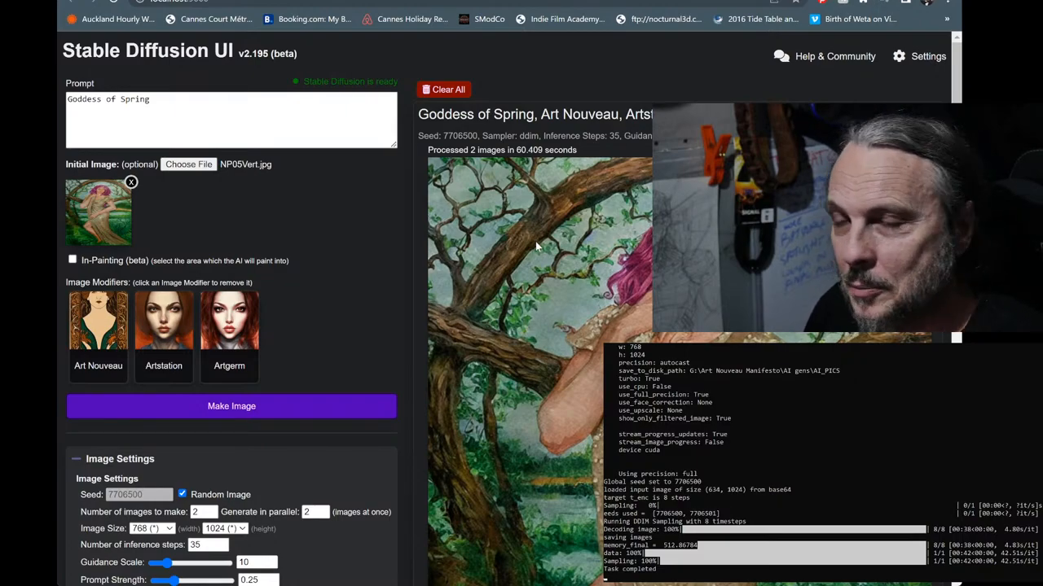
Queue another two-image Goddess of Spring render at 100 steps, prompt strength 0.15
scroll("down", 3)
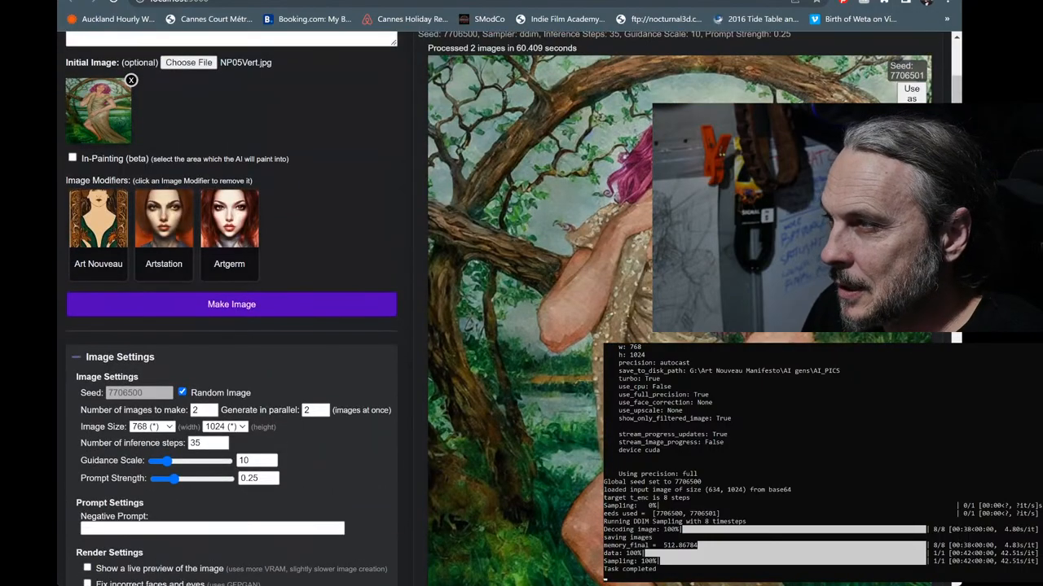
scroll("down", 3)
type("100")
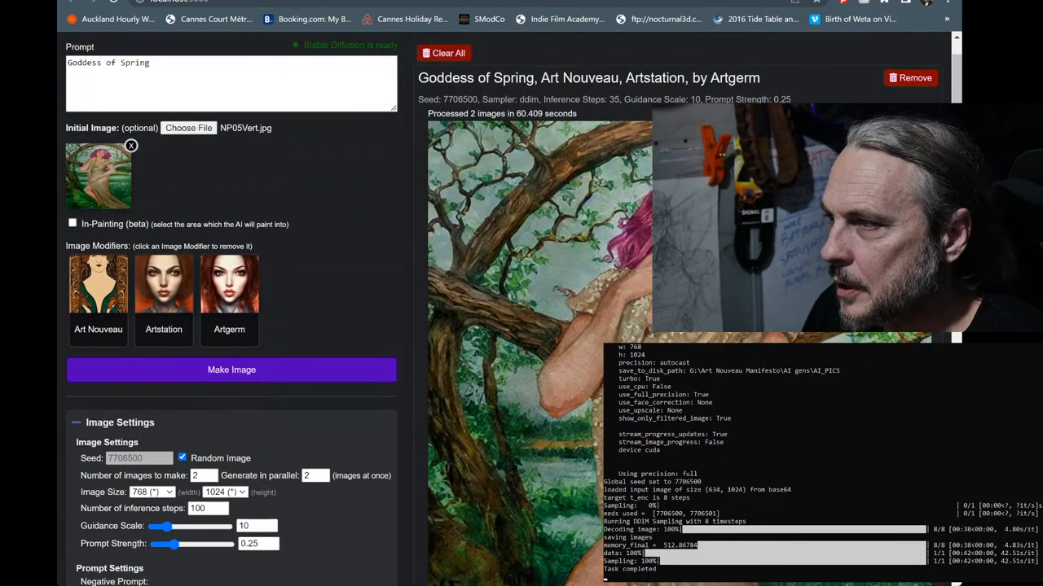
scroll("down", 3)
type("0.15")
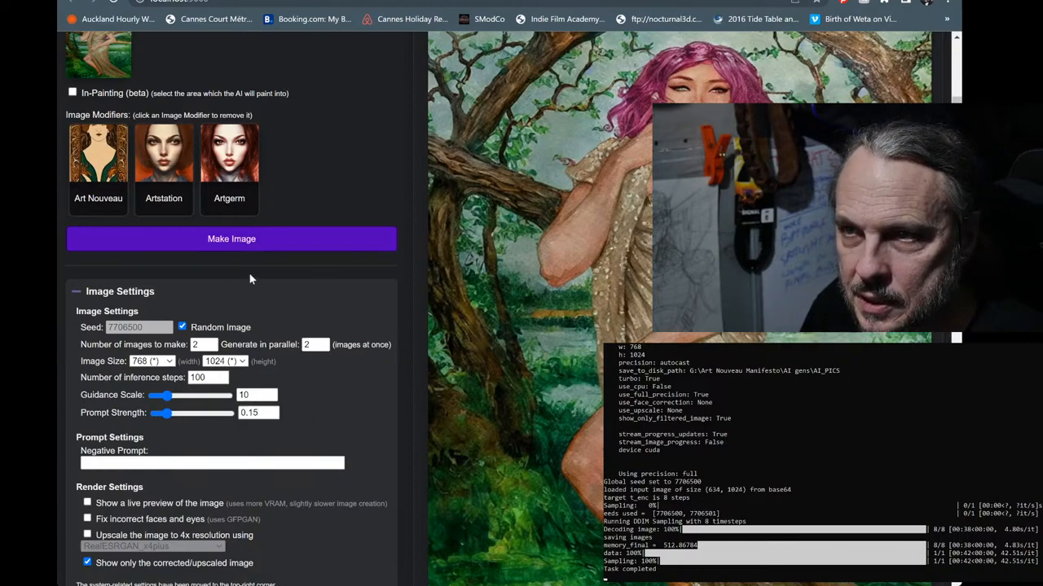
left_click(232, 238)
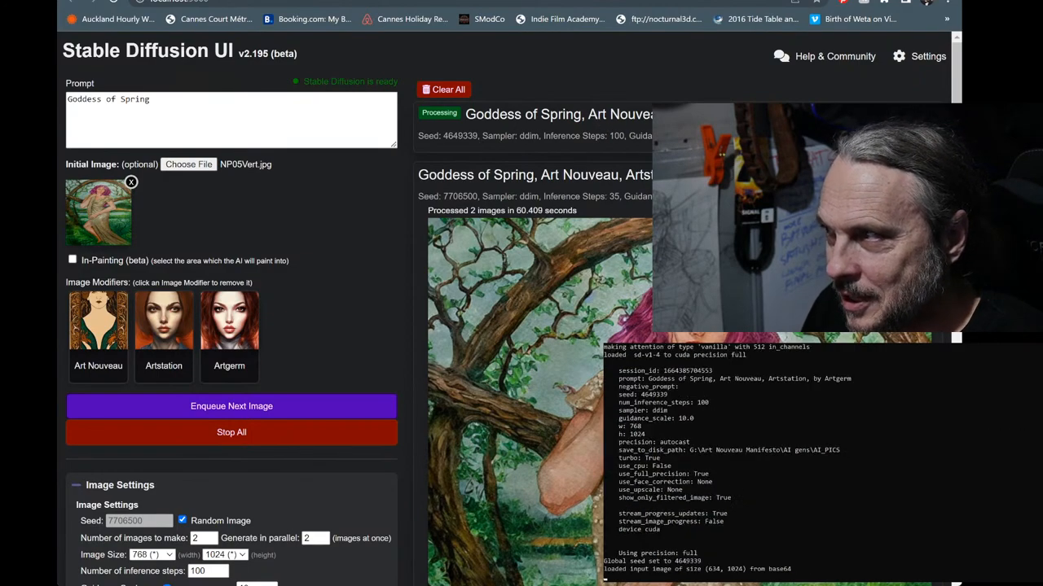
scroll("down", 3)
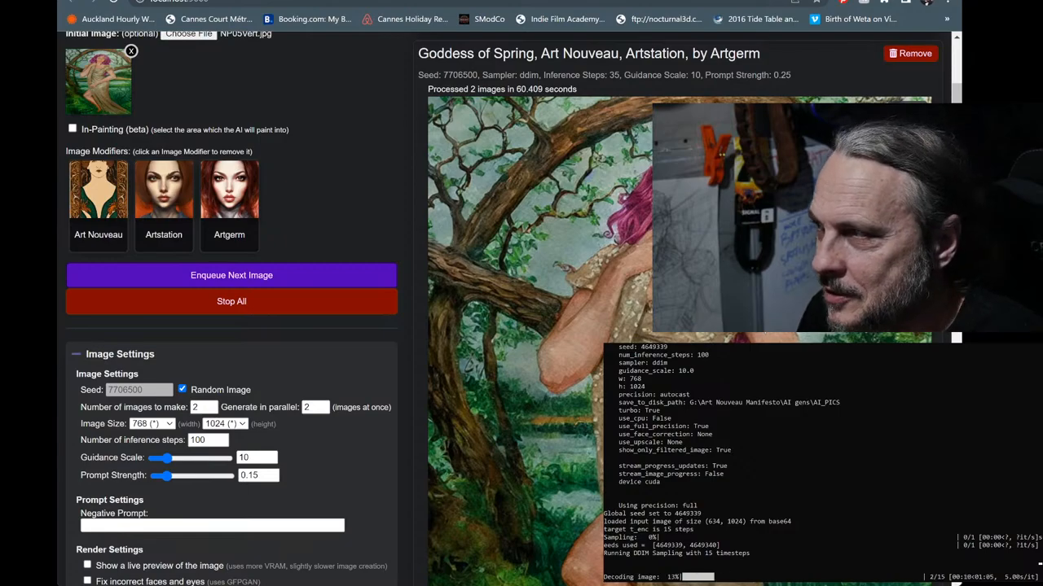
scroll("down", 3)
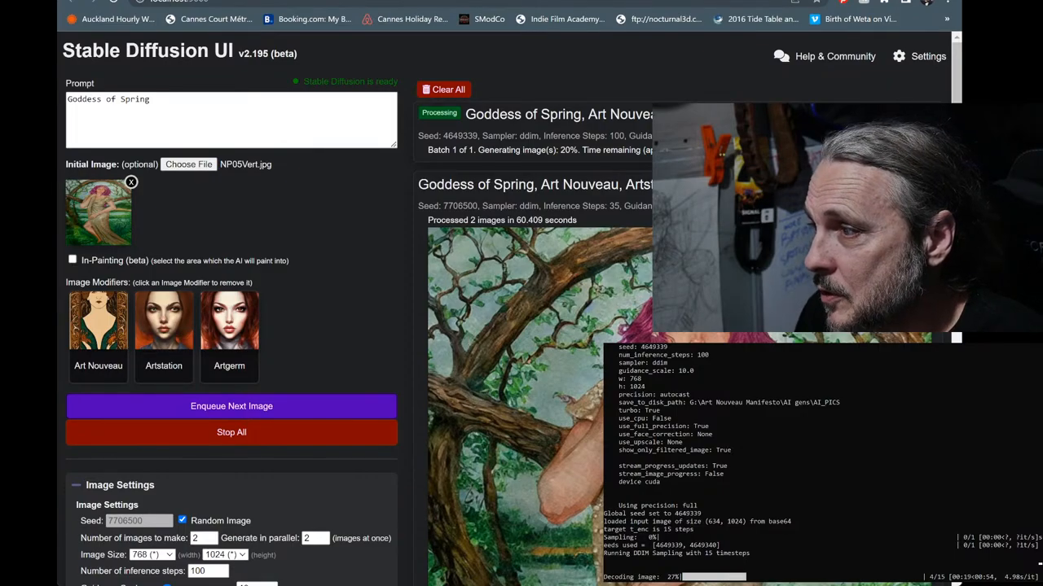
scroll("down", 3)
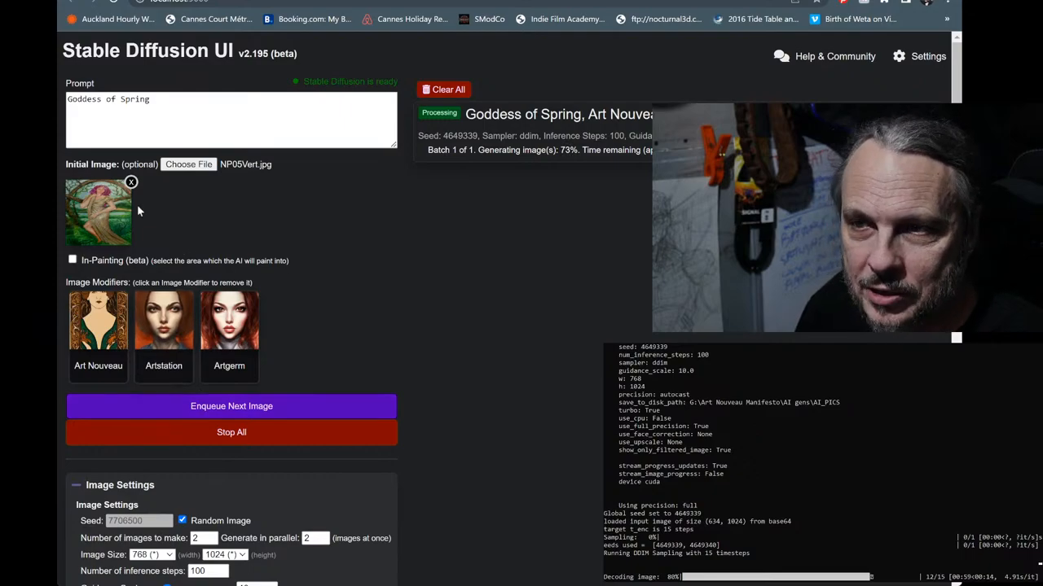
mouse_move(157, 192)
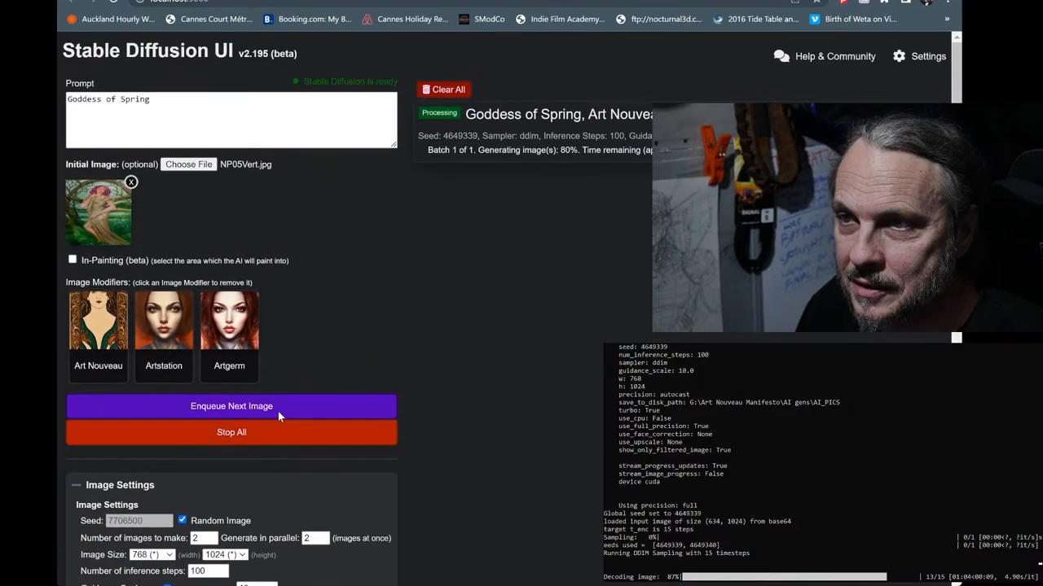
mouse_move(560, 82)
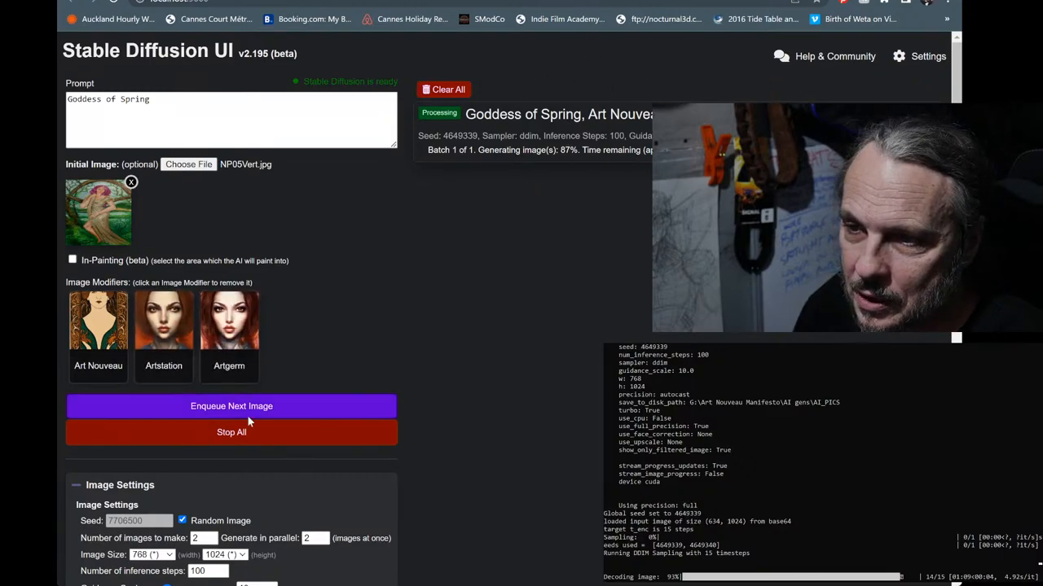
scroll("down", 3)
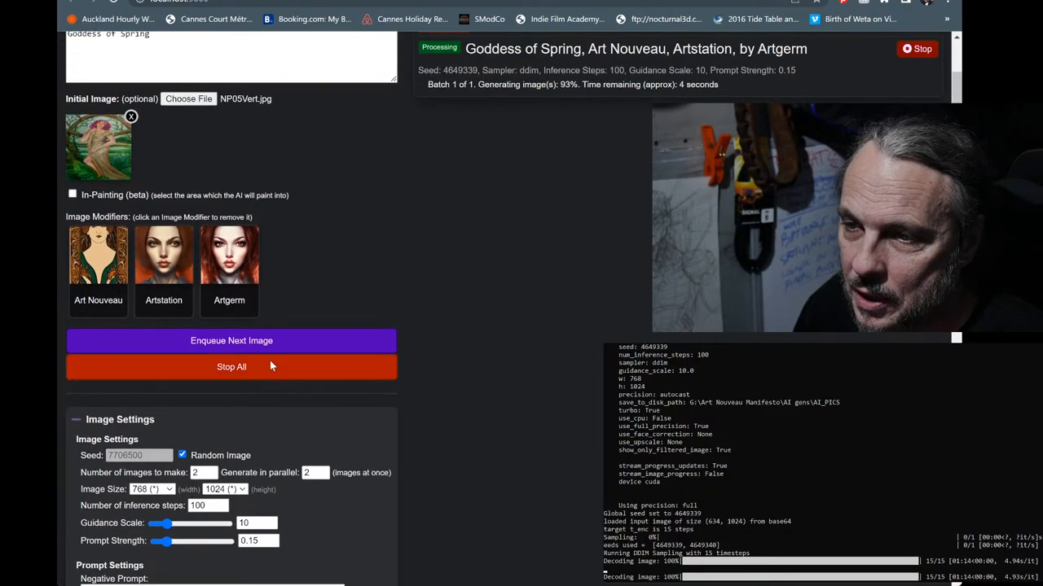
Review the finished 100-step images and fix the seed at 4649339
scroll("down", 3)
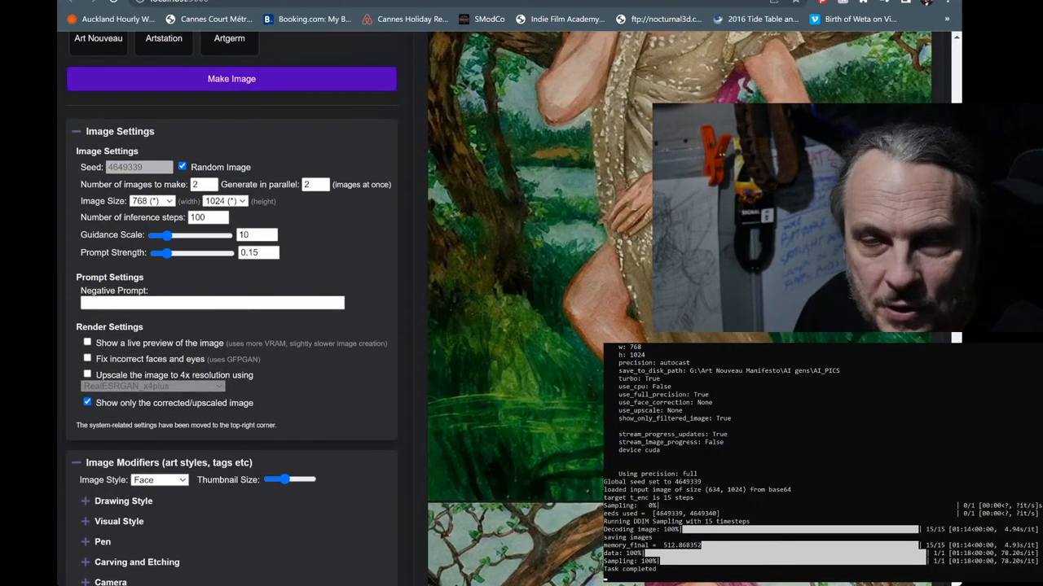
scroll("up", 3)
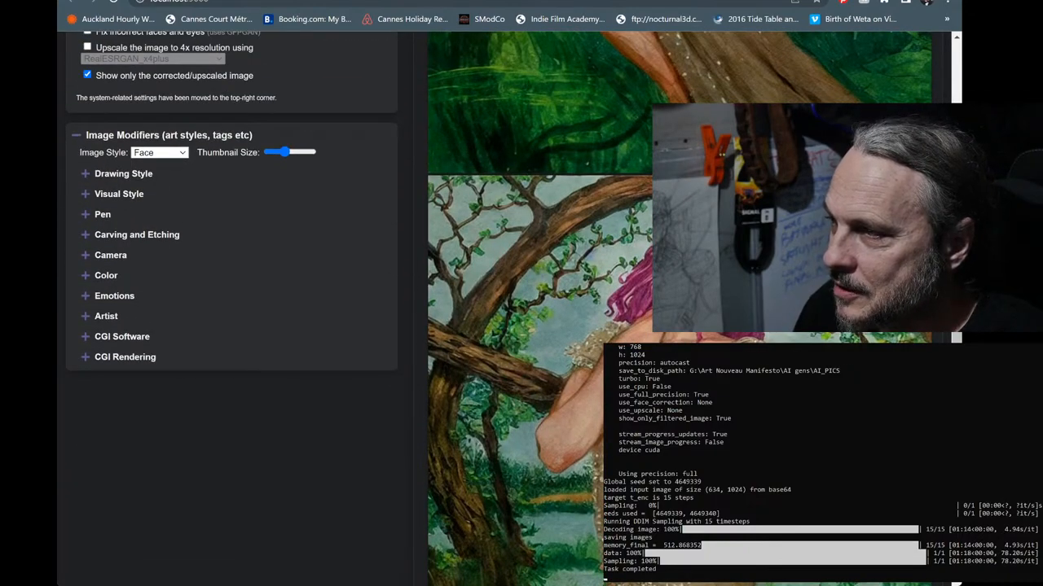
scroll("up", 3)
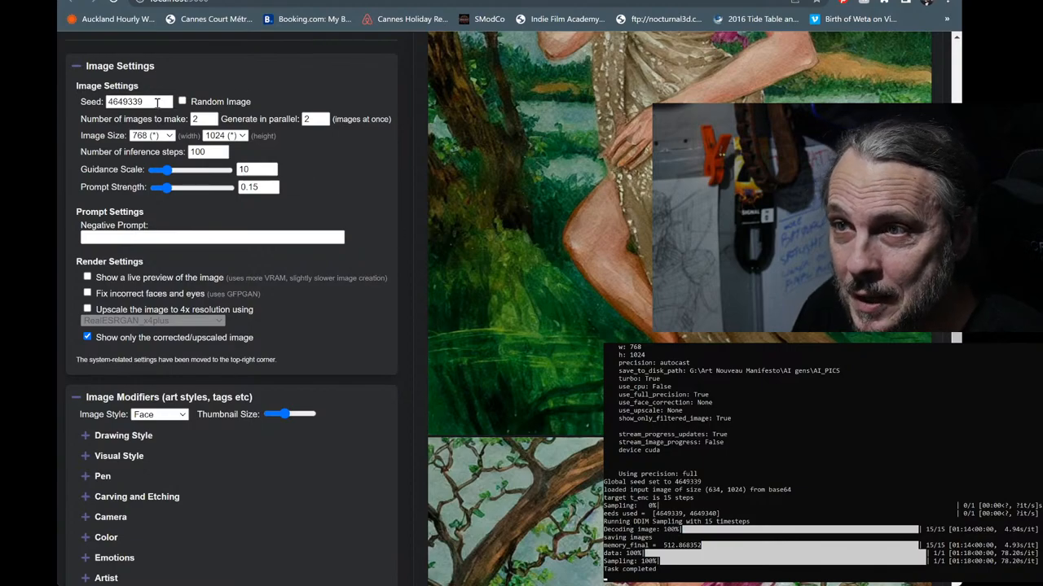
Re-enable Random Image and start a new Goddess of Spring render
left_click(182, 101)
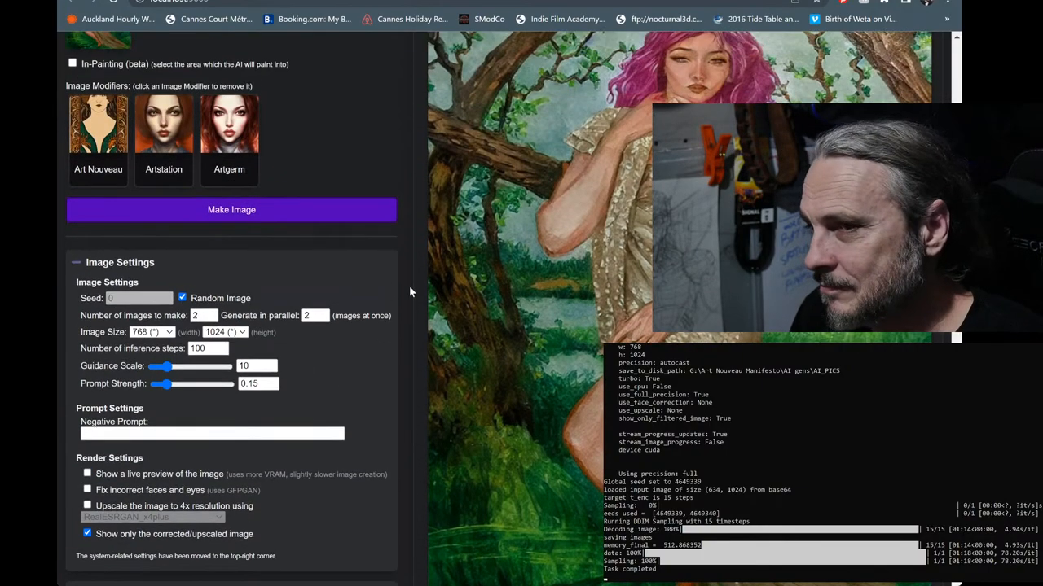
left_click(231, 210)
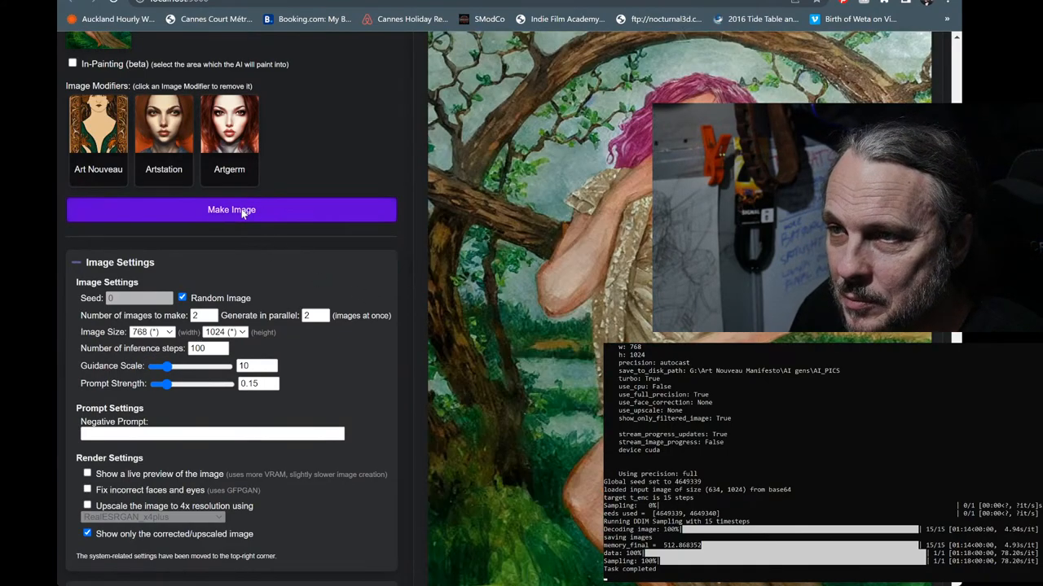
left_click(231, 209)
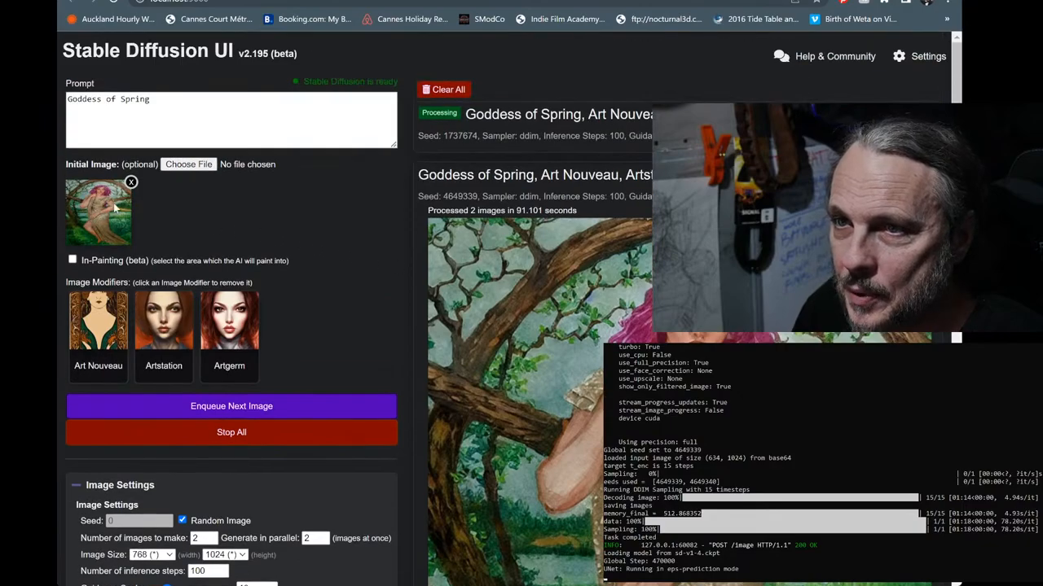
Scroll through the results while the seed-1737674 Goddess of Spring pair finishes rendering
scroll("down", 3)
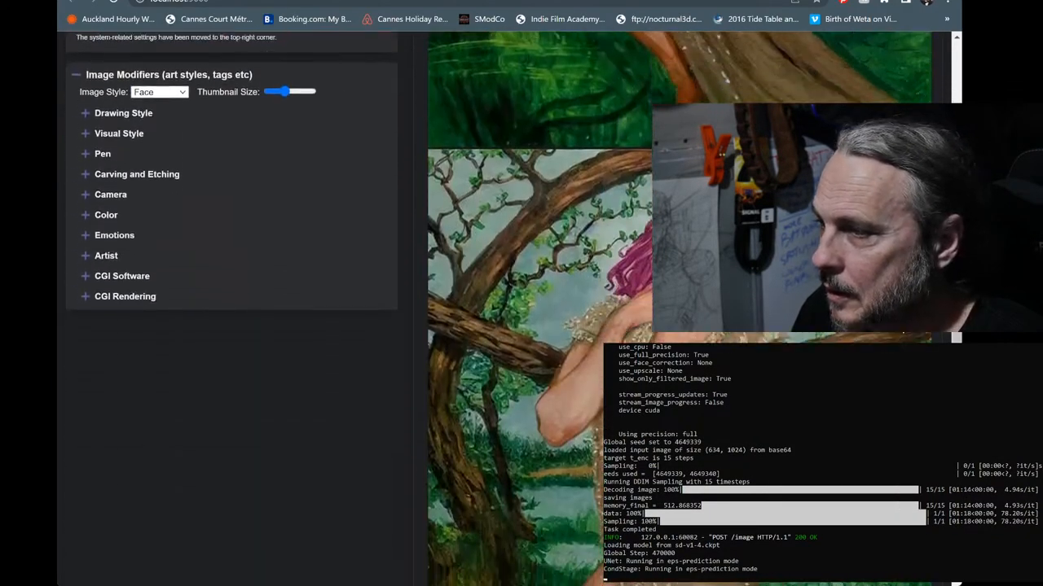
scroll("down", 3)
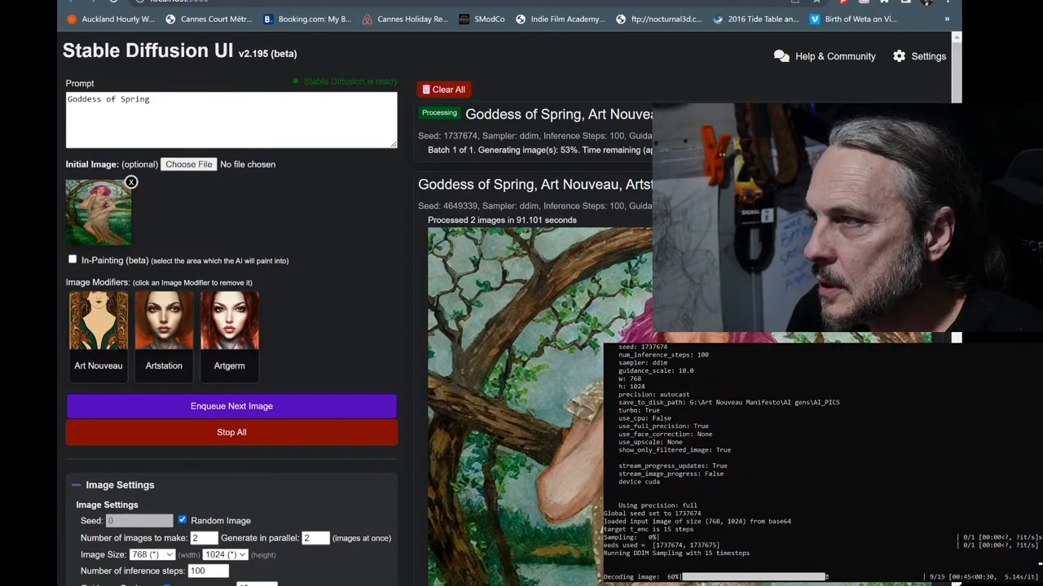
scroll("down", 3)
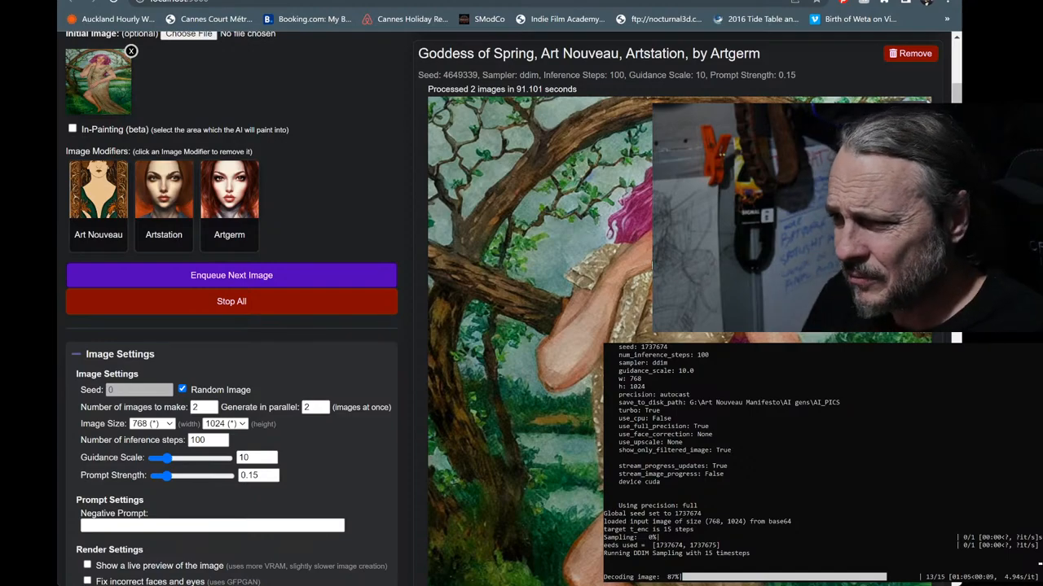
scroll("down", 3)
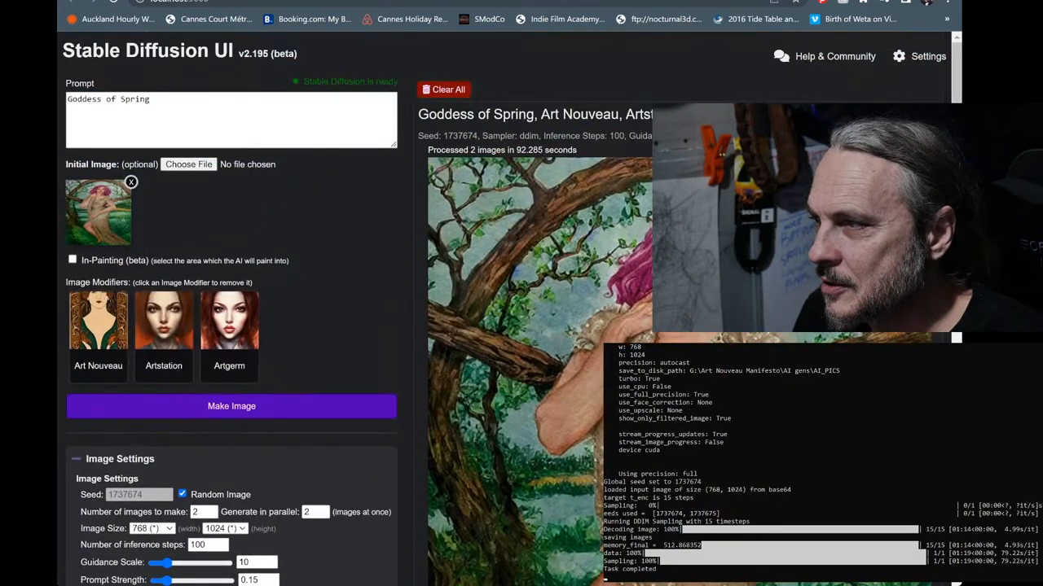
Turn off random seeds so seed 1737675 stays fixed for the next render
scroll("down", 3)
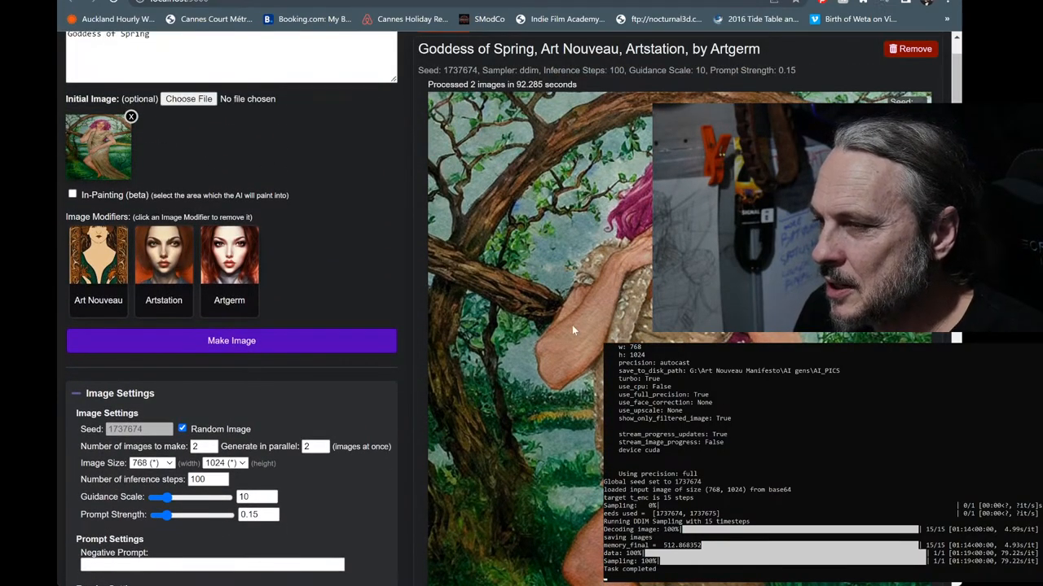
scroll("up", 3)
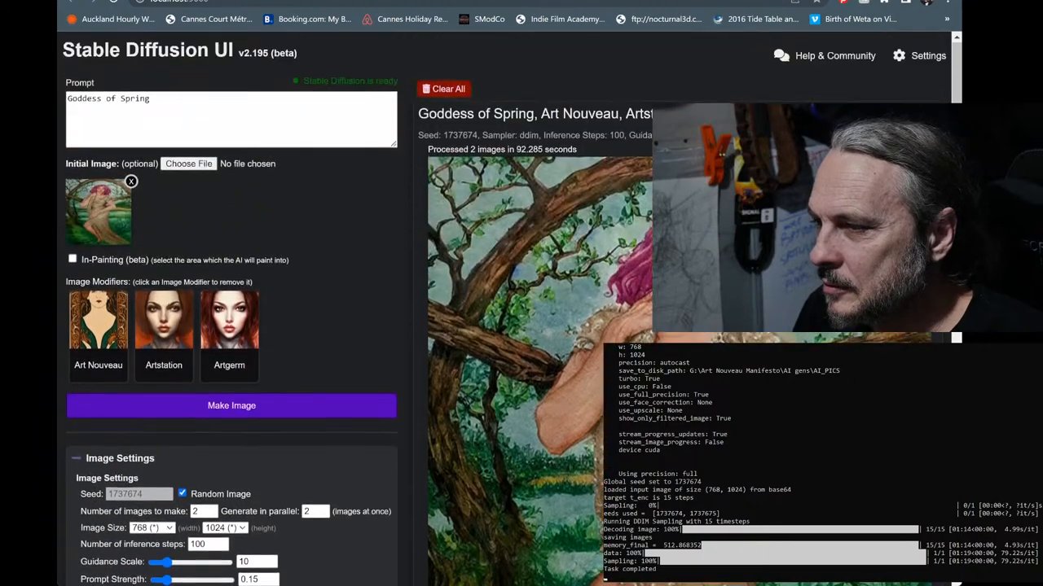
scroll("down", 3)
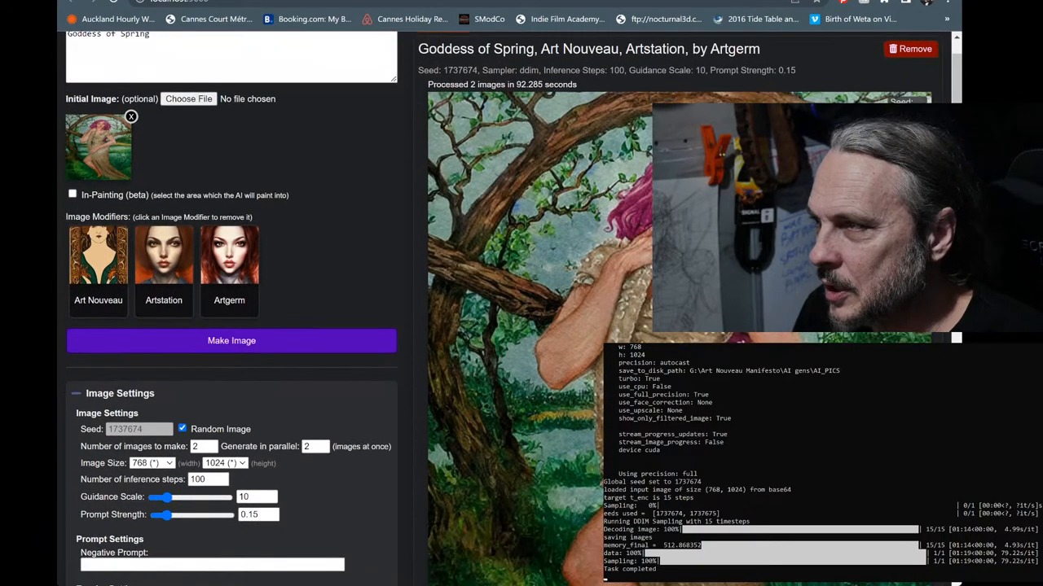
left_click(182, 428)
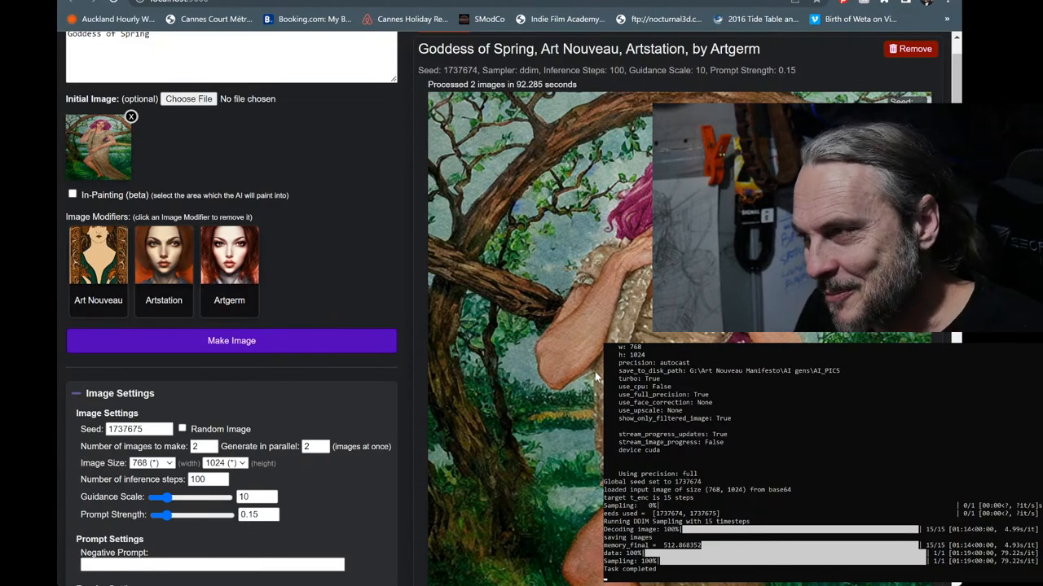
Raise the Prompt Strength slider to exactly 0.3
scroll("down", 3)
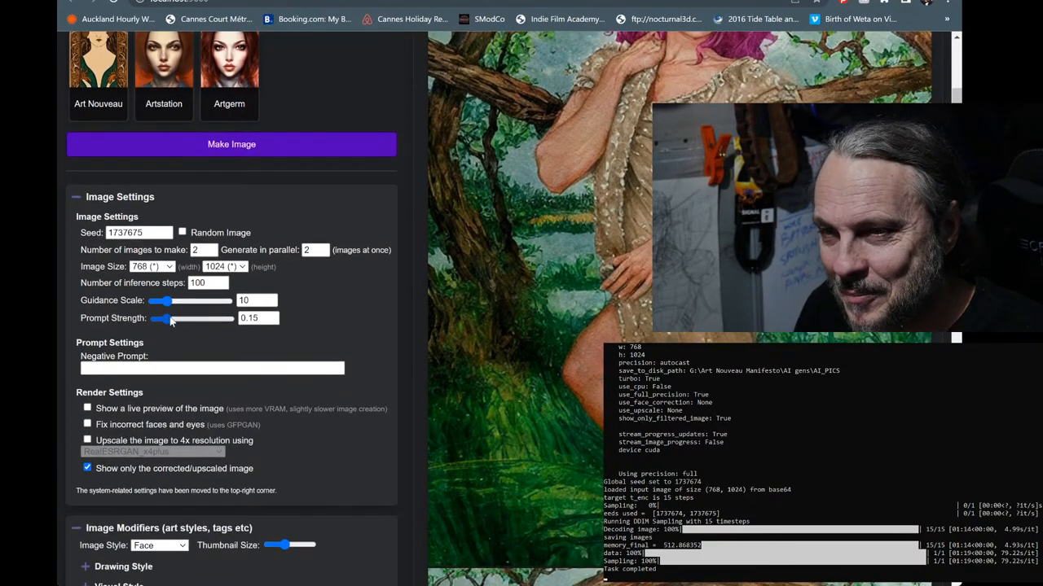
left_click_drag(161, 318, 176, 319)
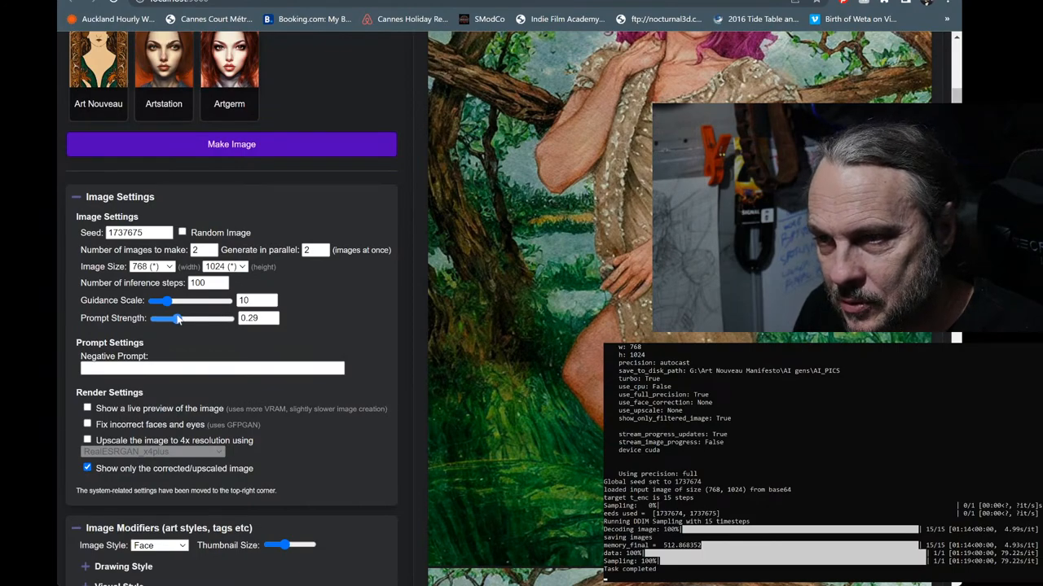
left_click_drag(167, 318, 171, 319)
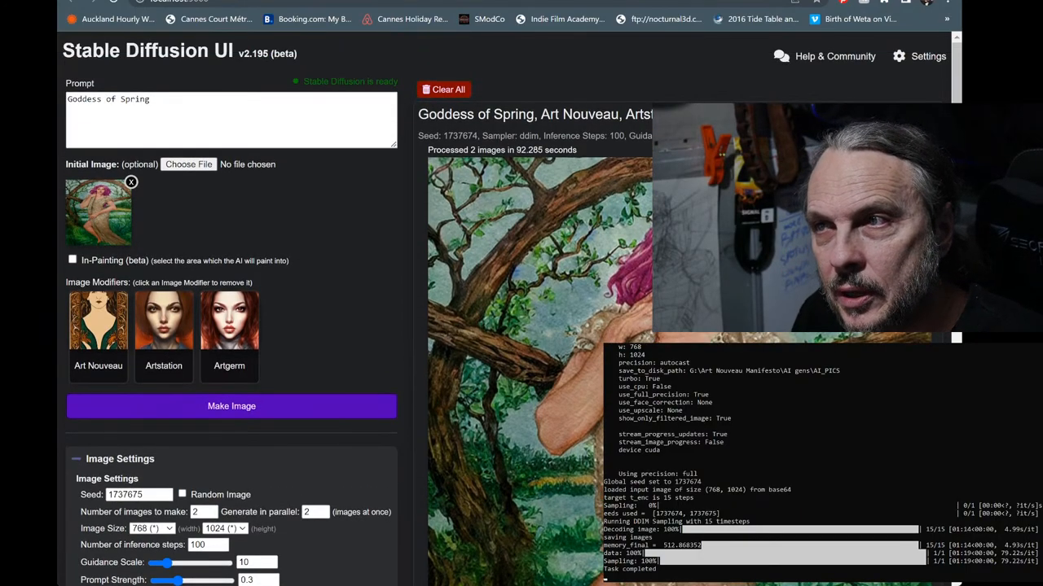
scroll("down", 3)
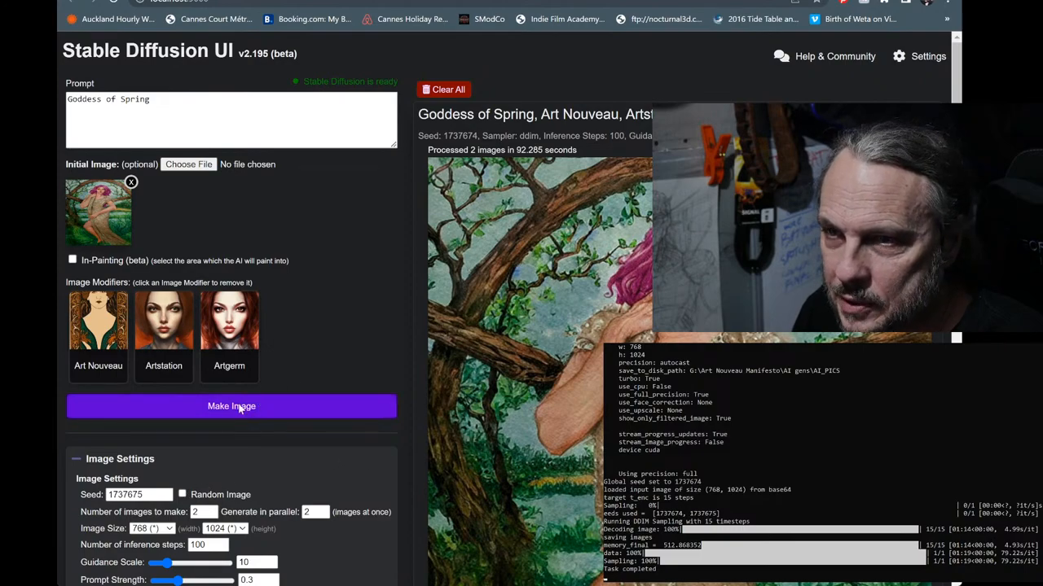
Queue the new Goddess of Spring render with Make Image and watch the progress bar advance
left_click(231, 406)
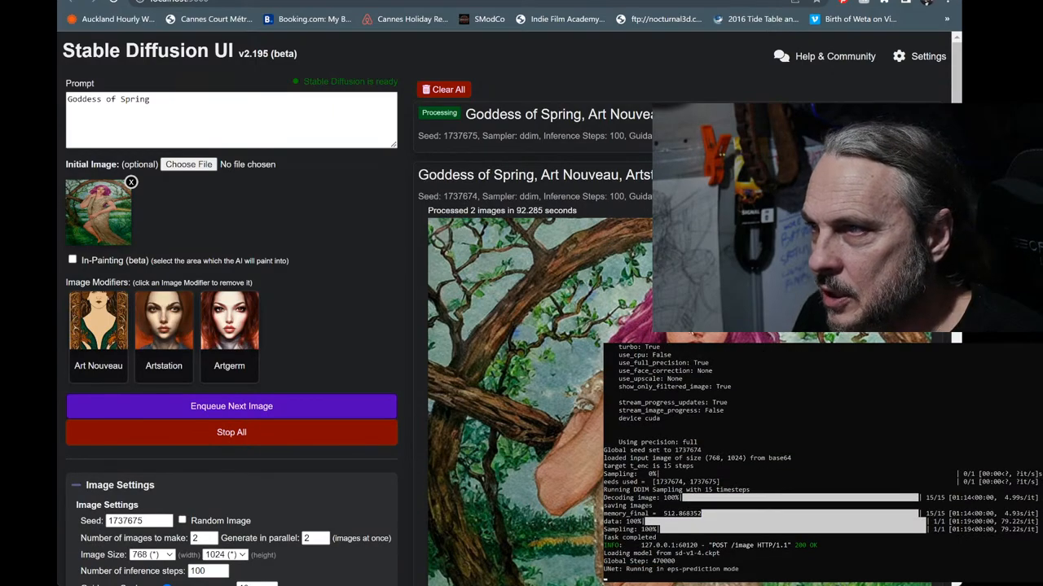
scroll("down", 3)
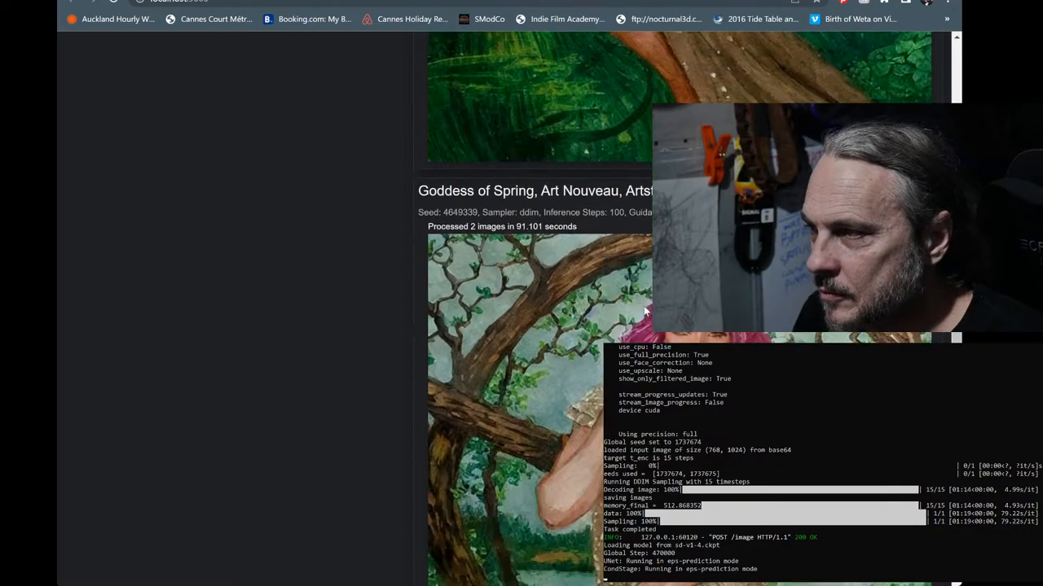
scroll("down", 3)
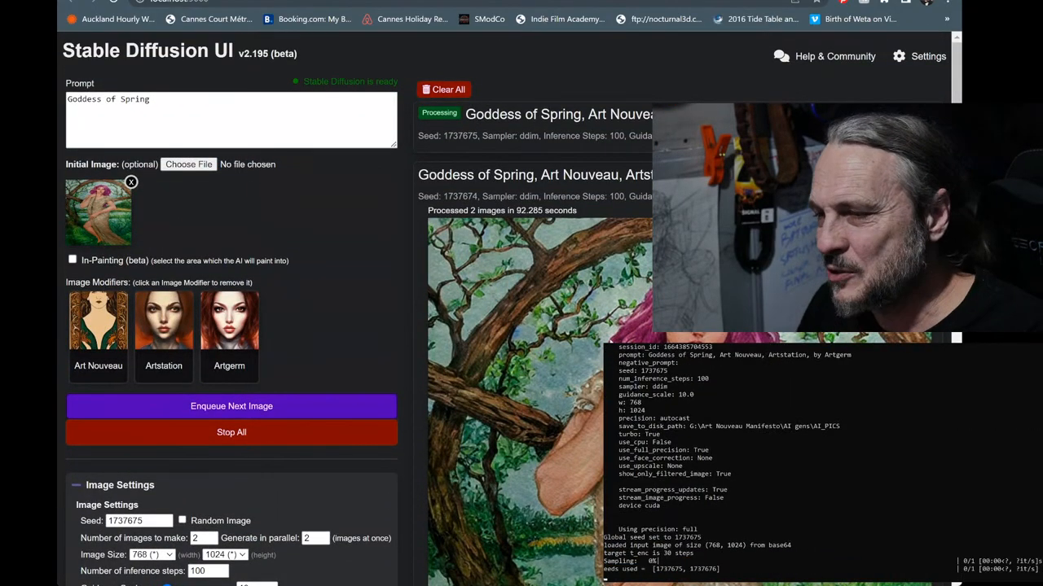
scroll("down", 3)
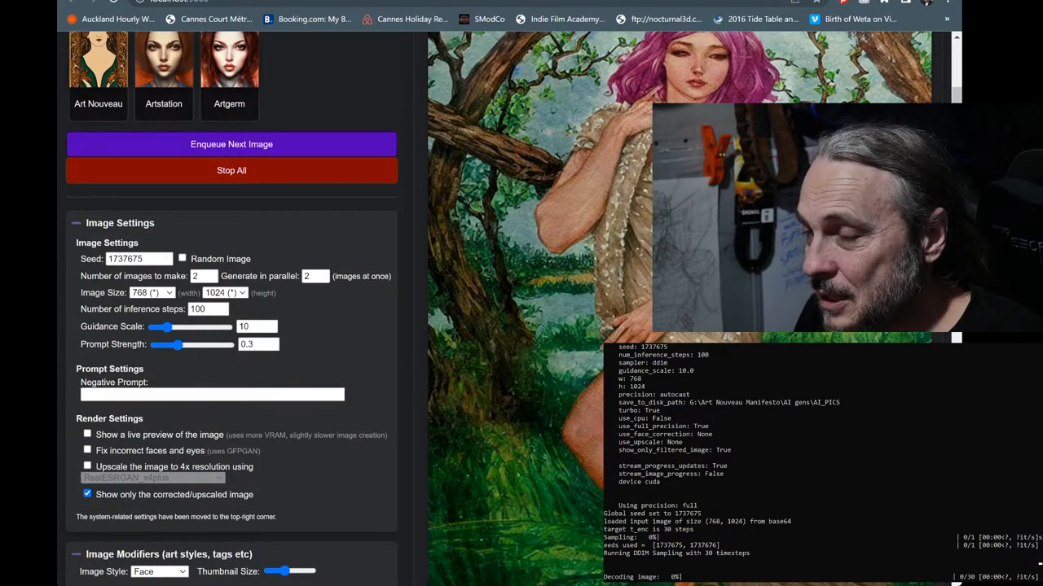
scroll("up", 3)
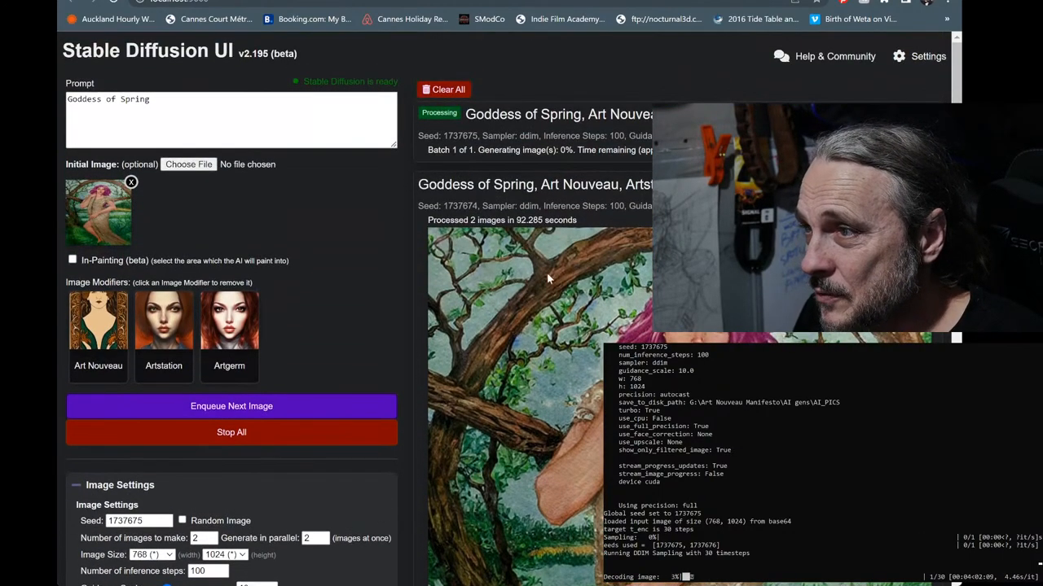
scroll("down", 3)
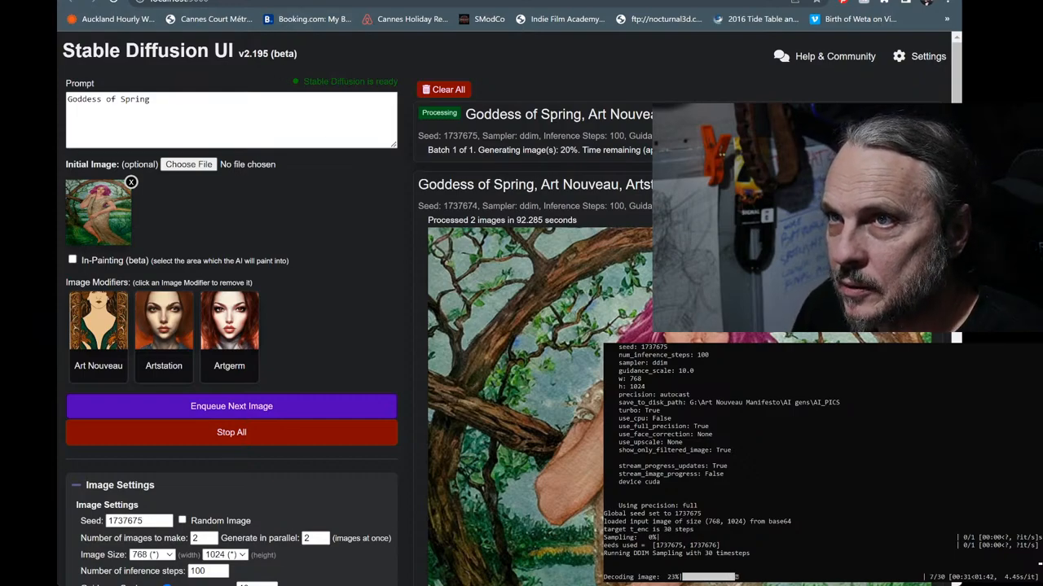
scroll("down", 3)
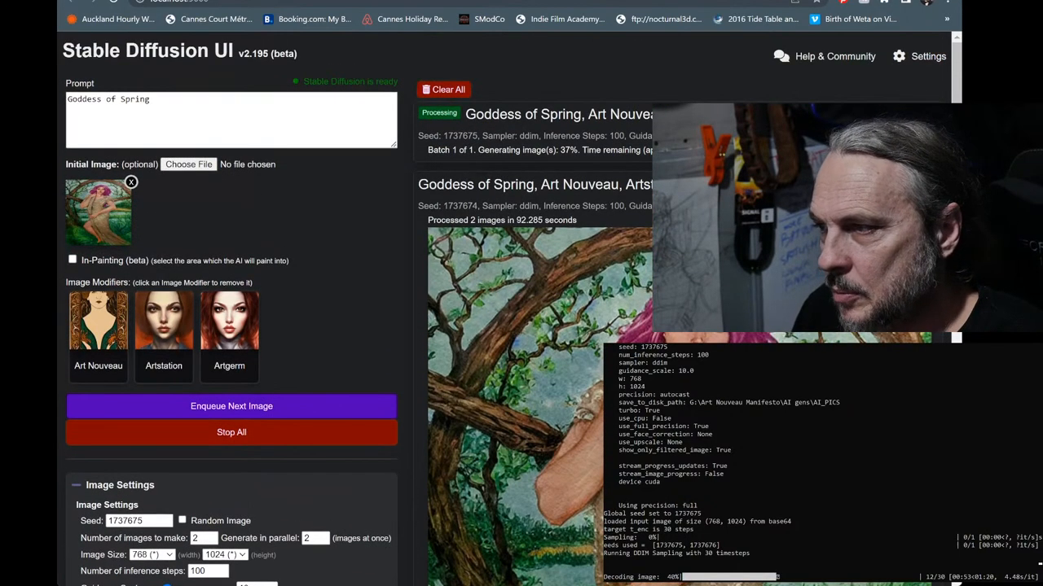
scroll("down", 3)
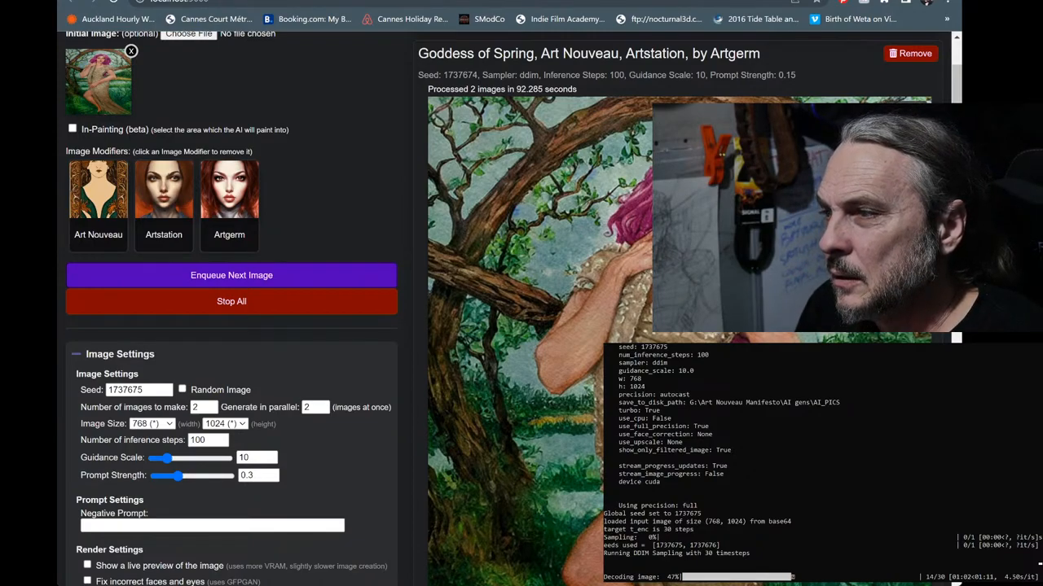
Scroll through the page while the seed-1737675 render continues processing
scroll("down", 3)
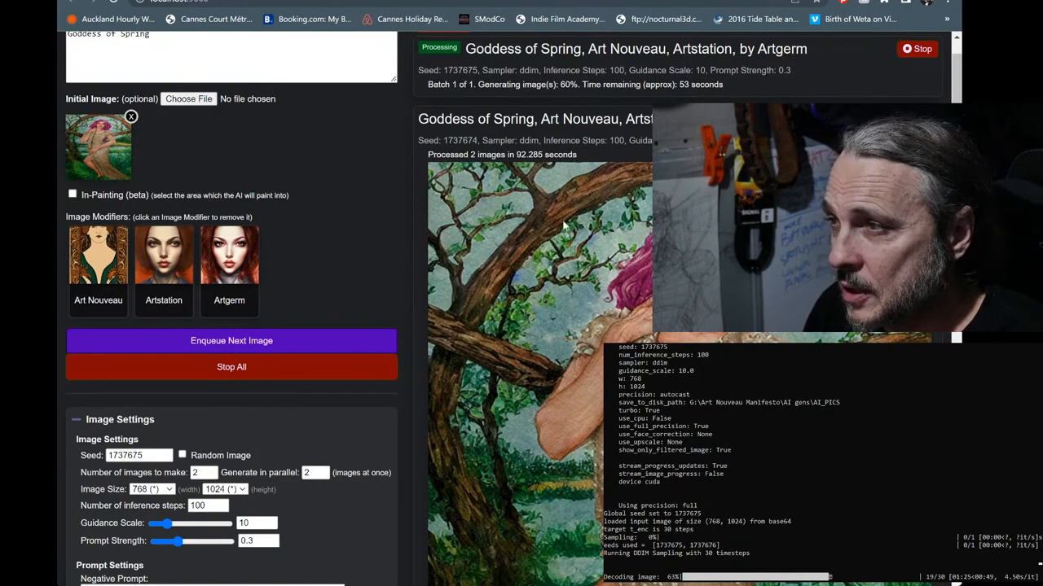
scroll("down", 3)
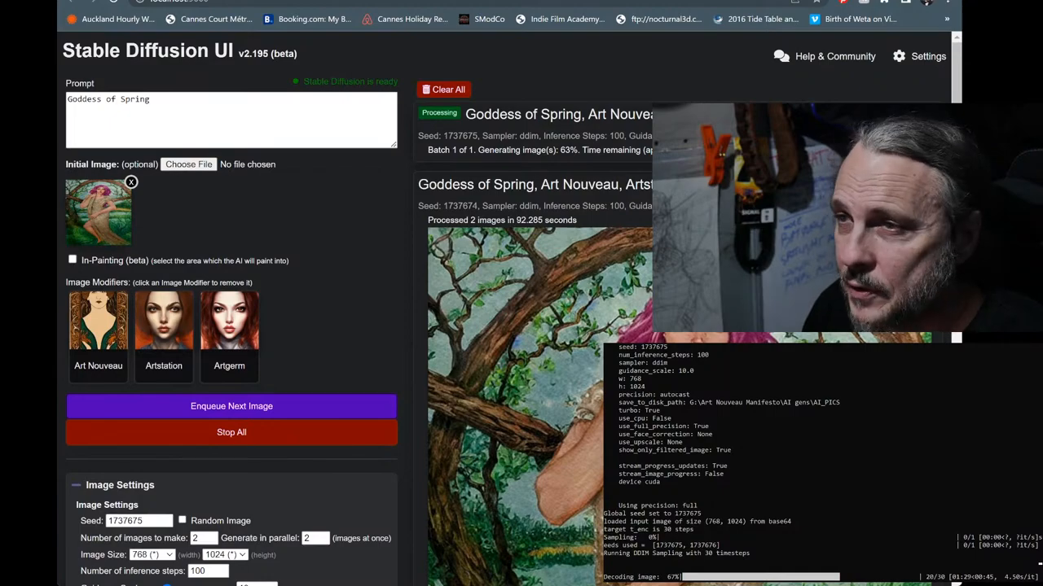
scroll("down", 3)
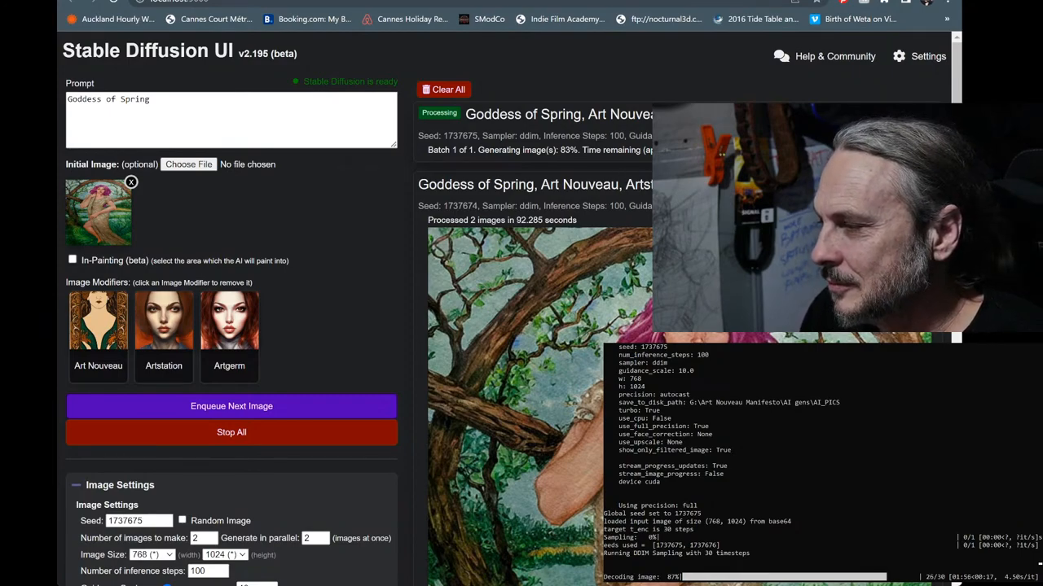
mouse_move(514, 323)
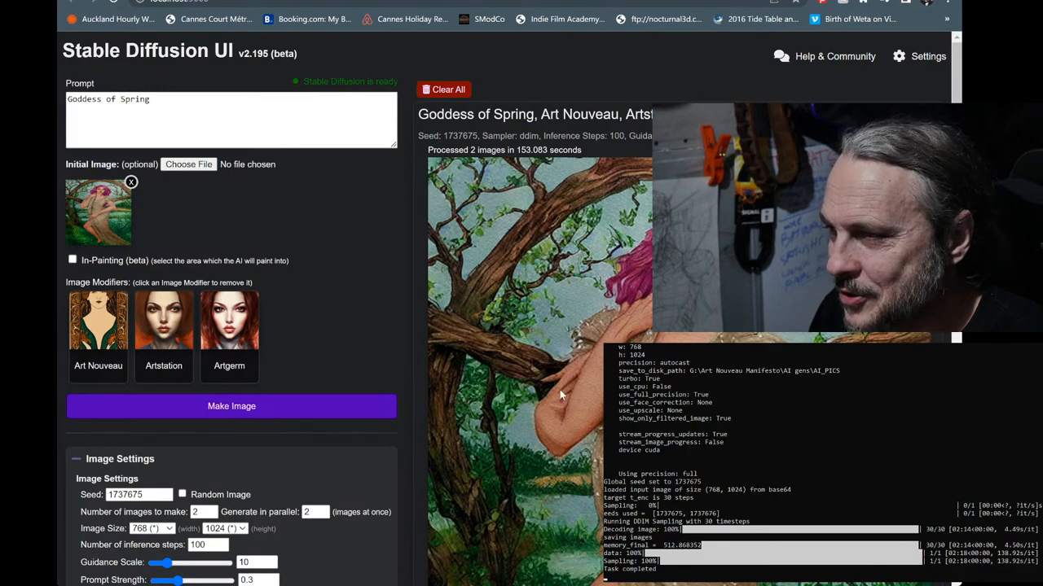
scroll("down", 3)
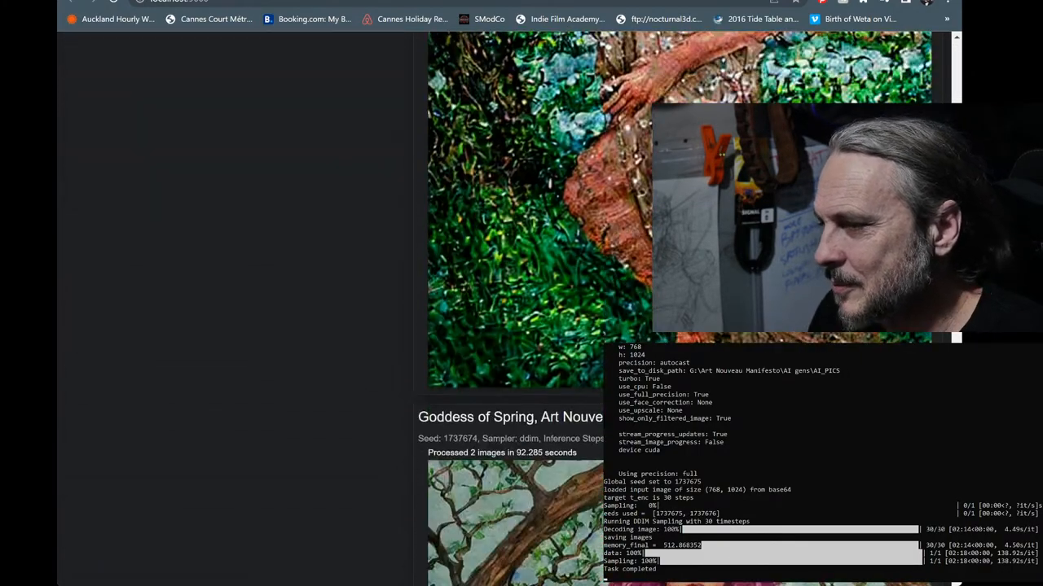
scroll("down", 3)
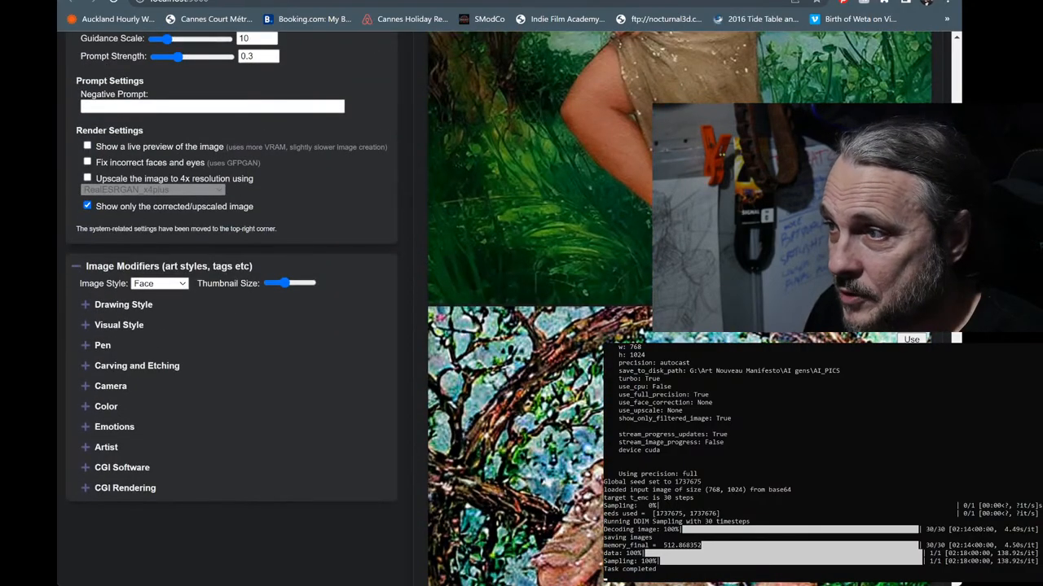
scroll("down", 3)
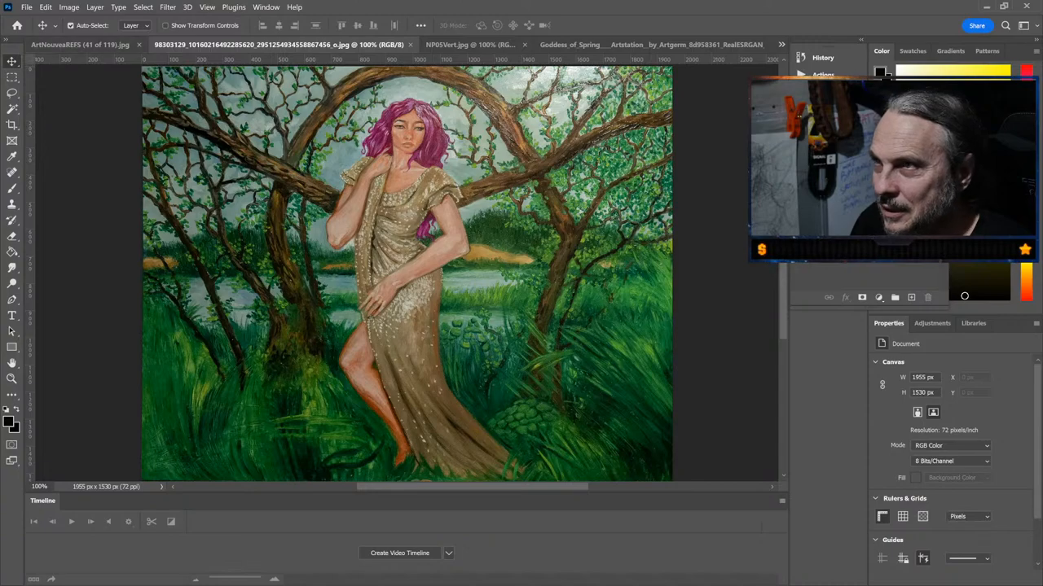
Switch to the Photoshop document tab showing the generated Goddess of Spring PNG
left_click(587, 44)
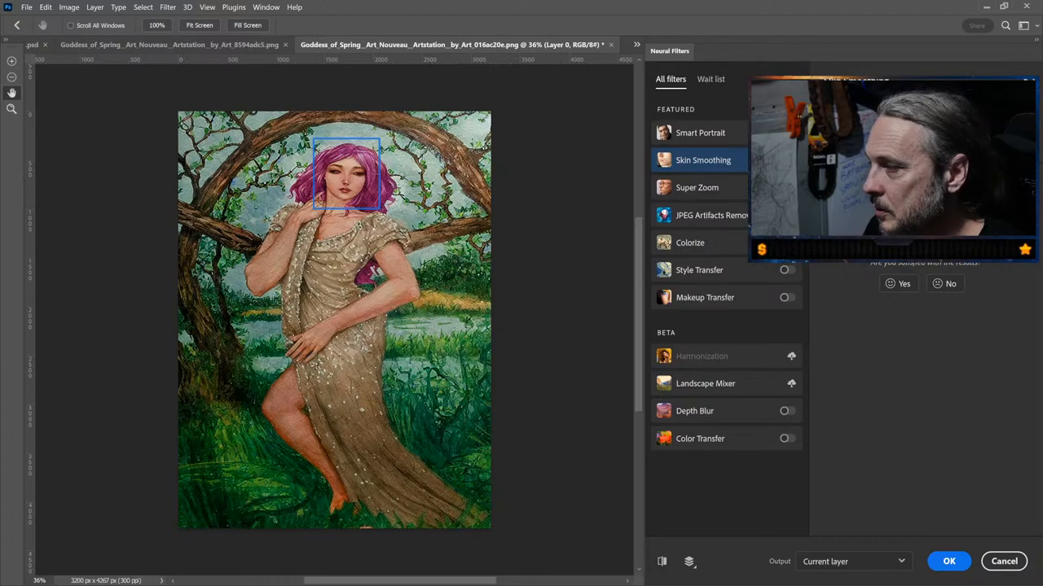
Apply the Skin Smoothing neural filter to the goddess's detected face
left_click(948, 561)
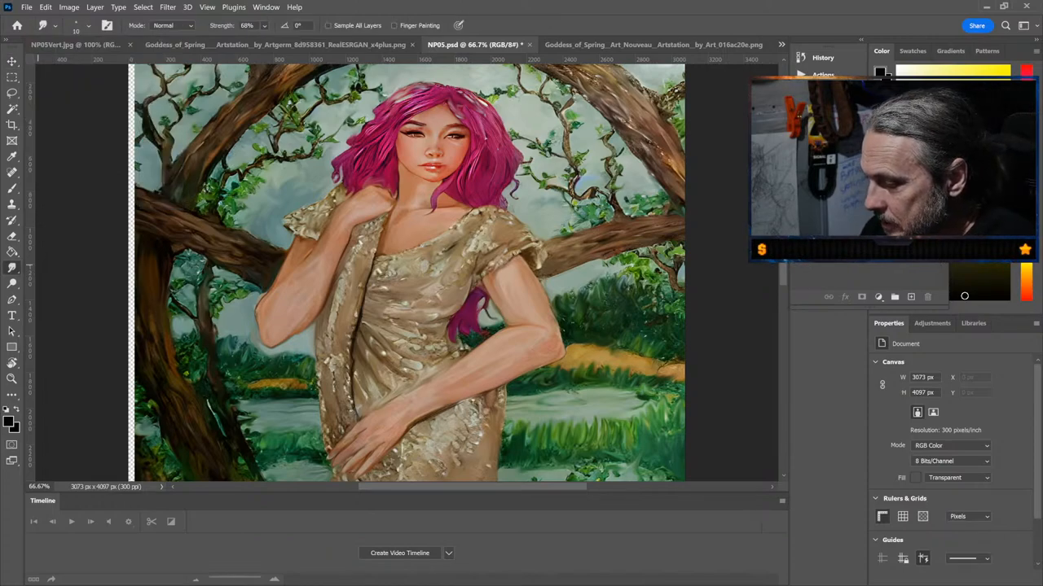
Switch to the Goddess_of_Spring_Art_Nouveau tab to show the original unedited painting
left_click(607, 44)
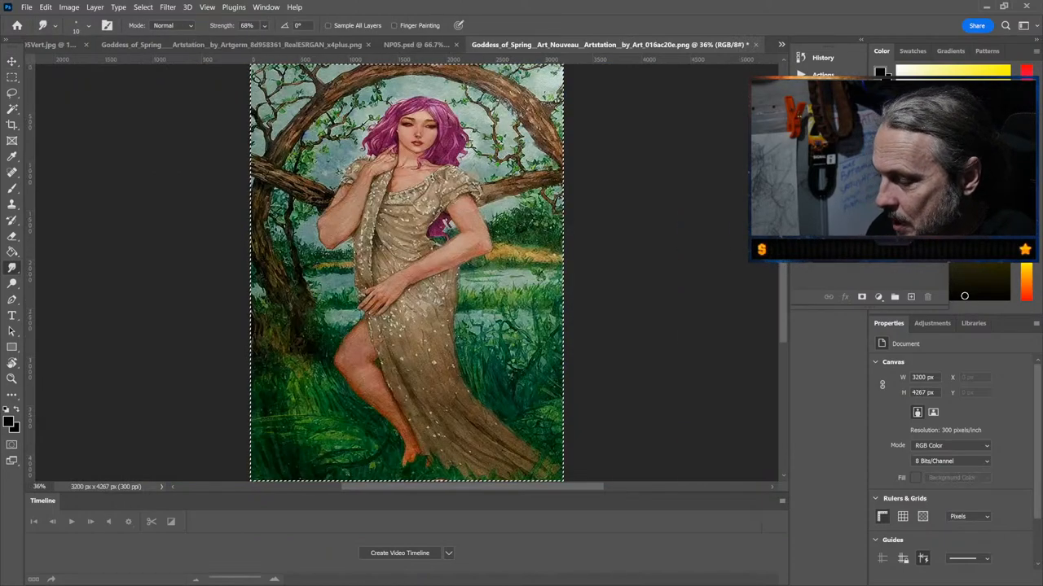